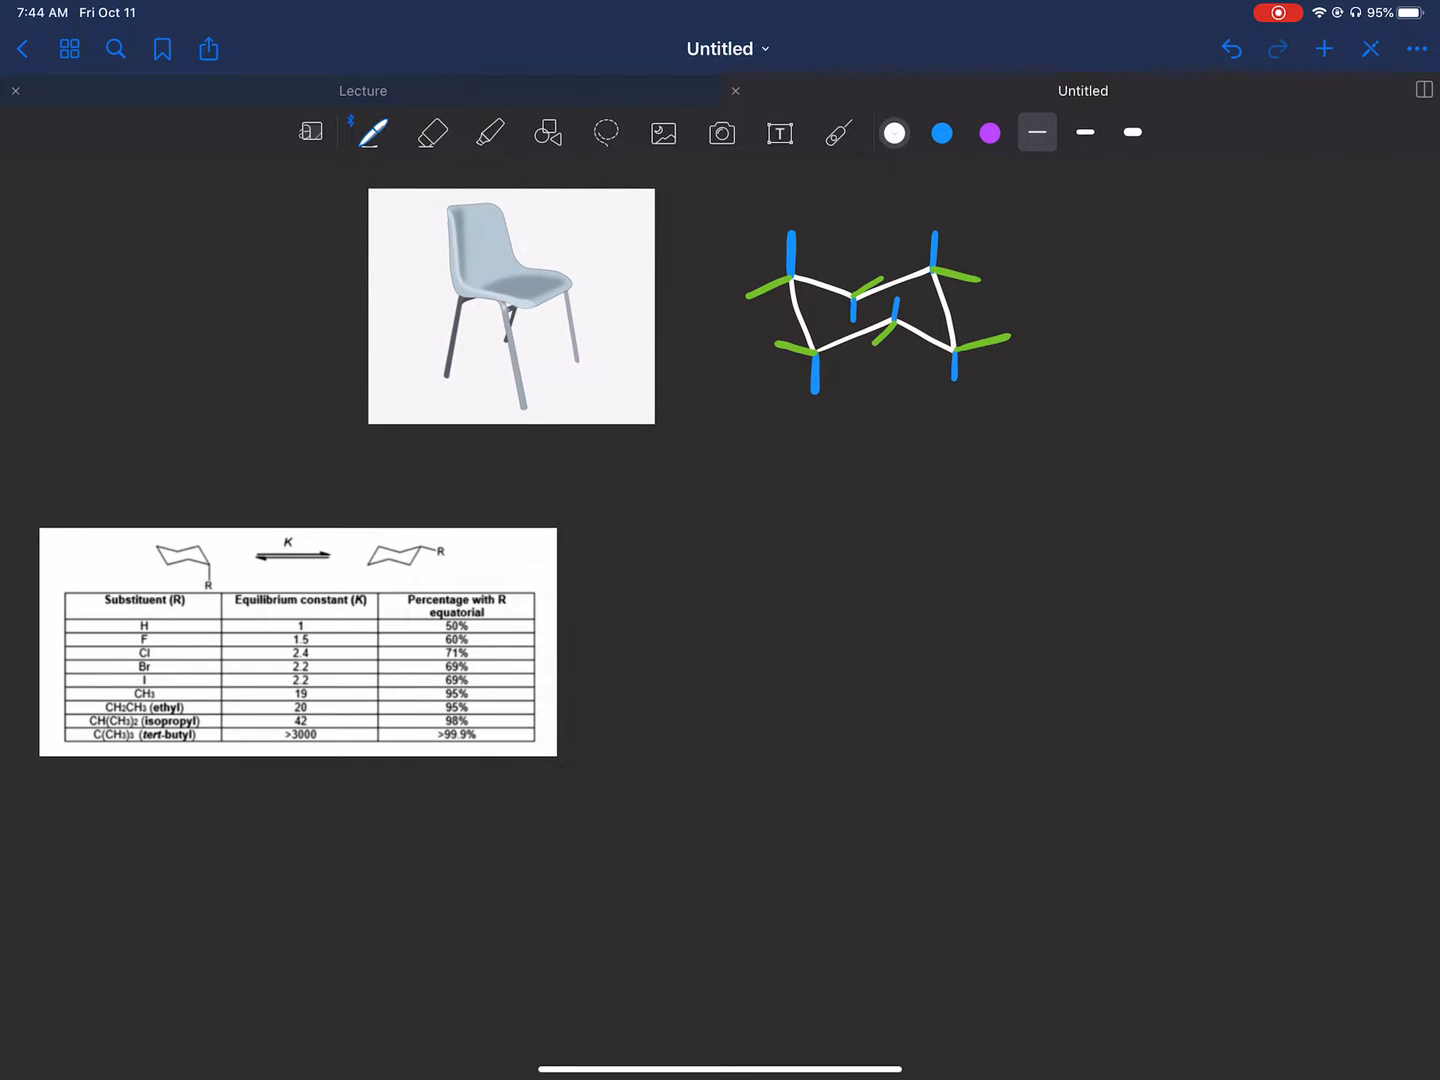
Handwrite the heading '1,3-diaxial inter…' in white below the colored chair diagram.
scroll(up, 3)
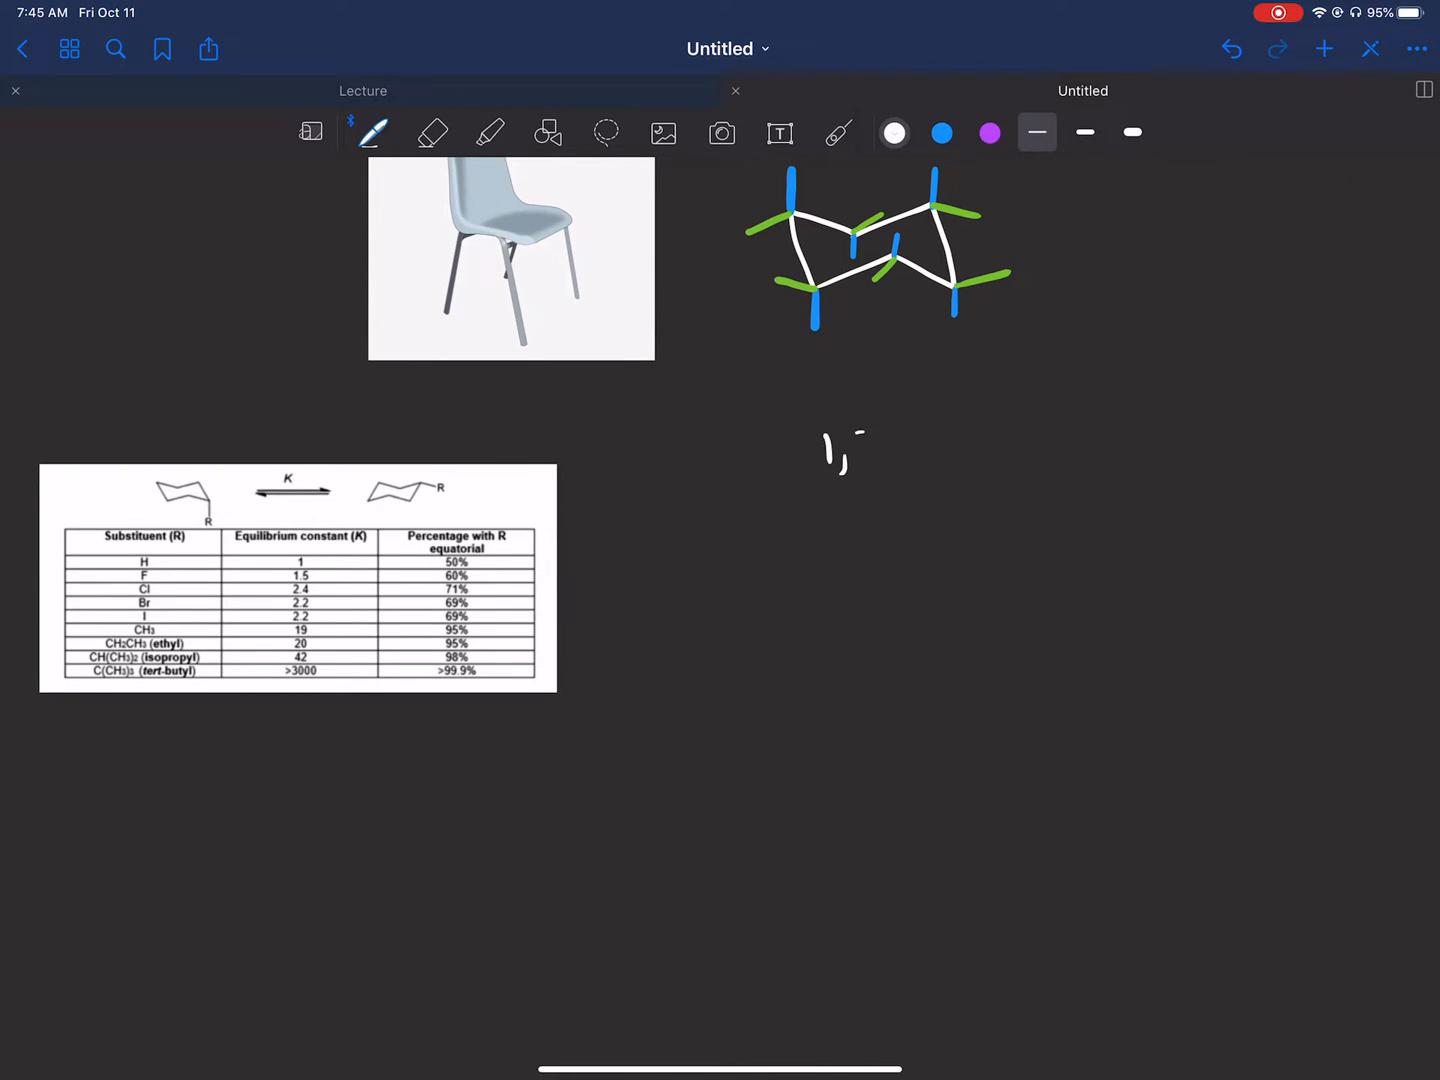
text(1,3-diaxial)
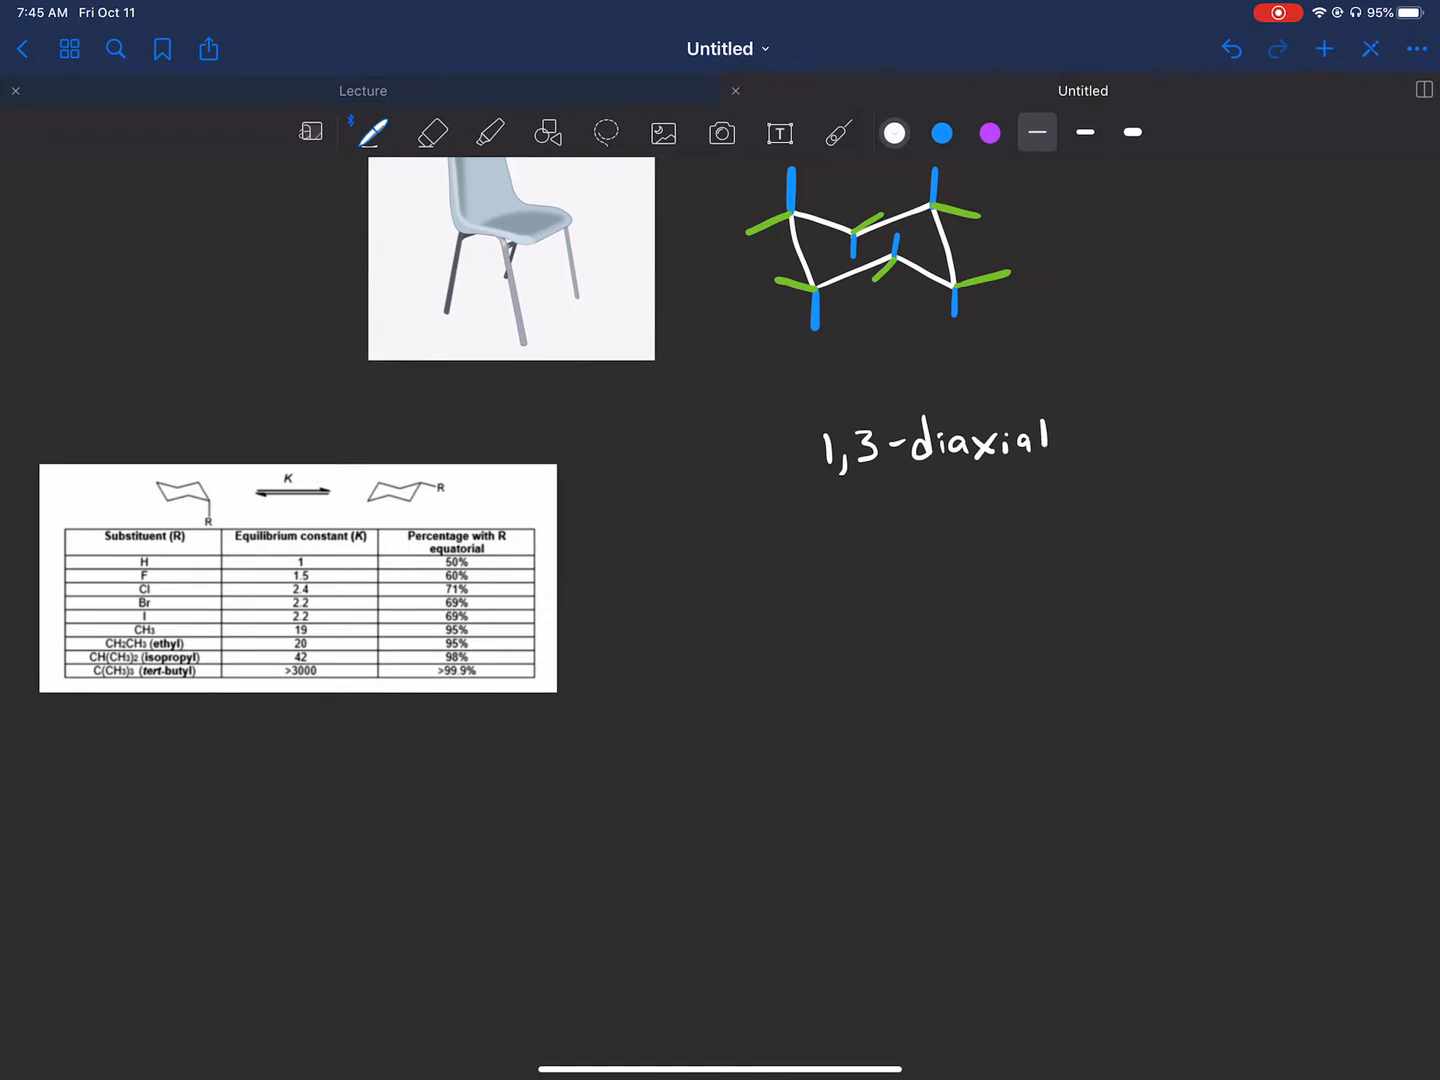
text(interaction)
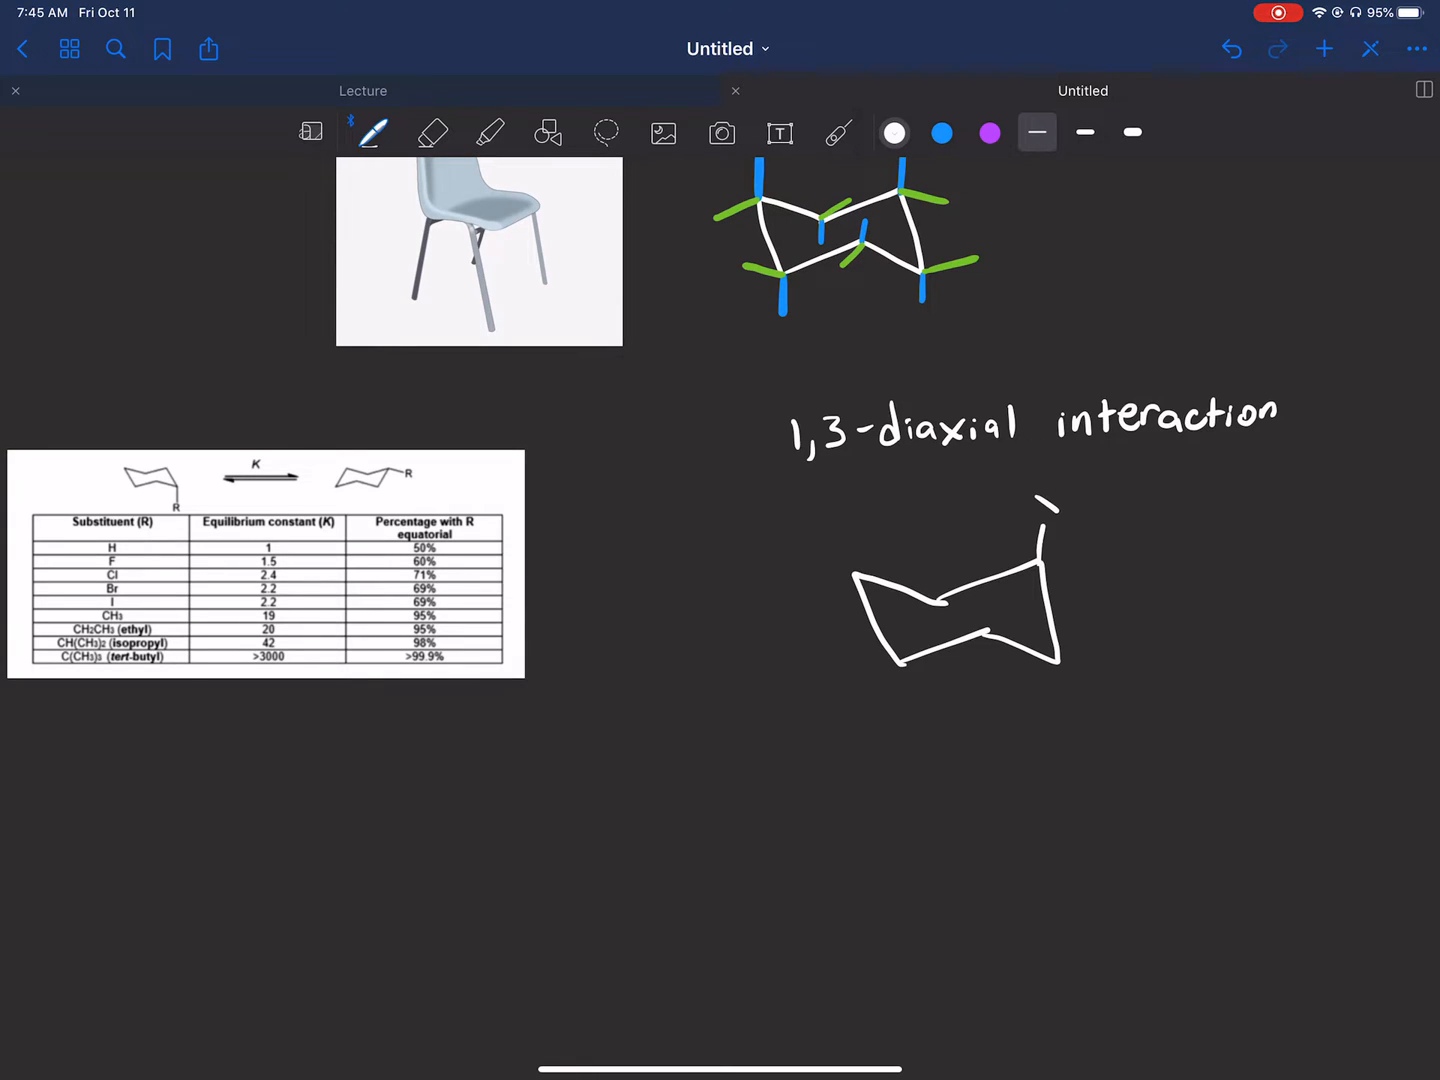
Label a chair with axial X and two axial H's, note 'X = any atom', then pick purple.
text(X=)
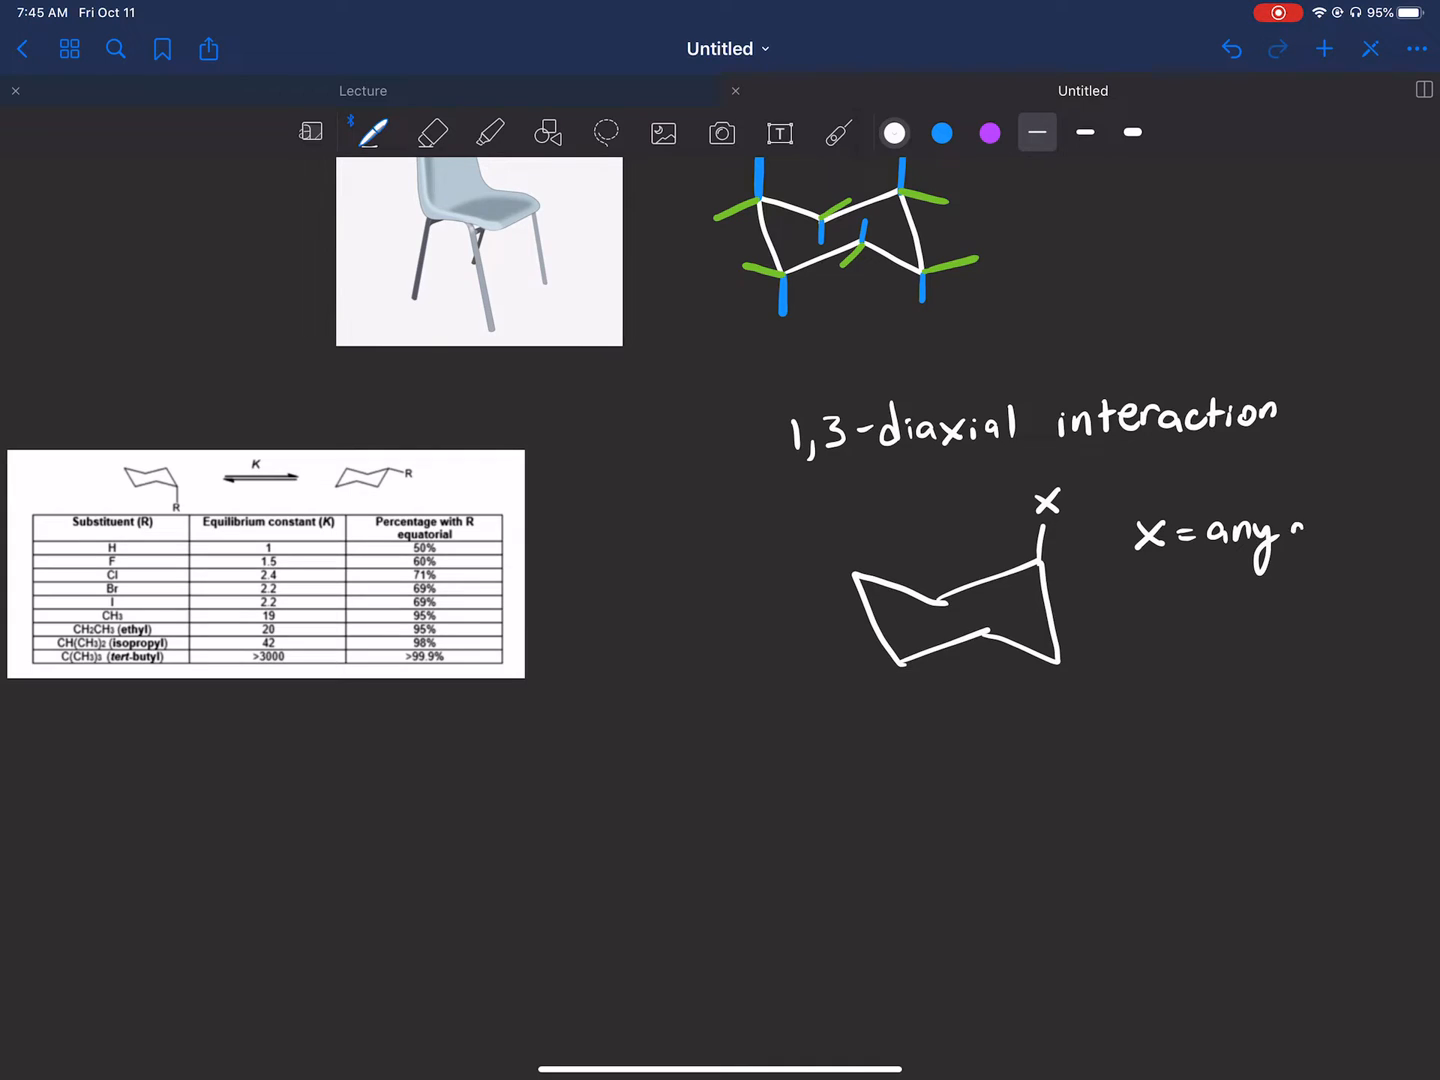
text(ater)
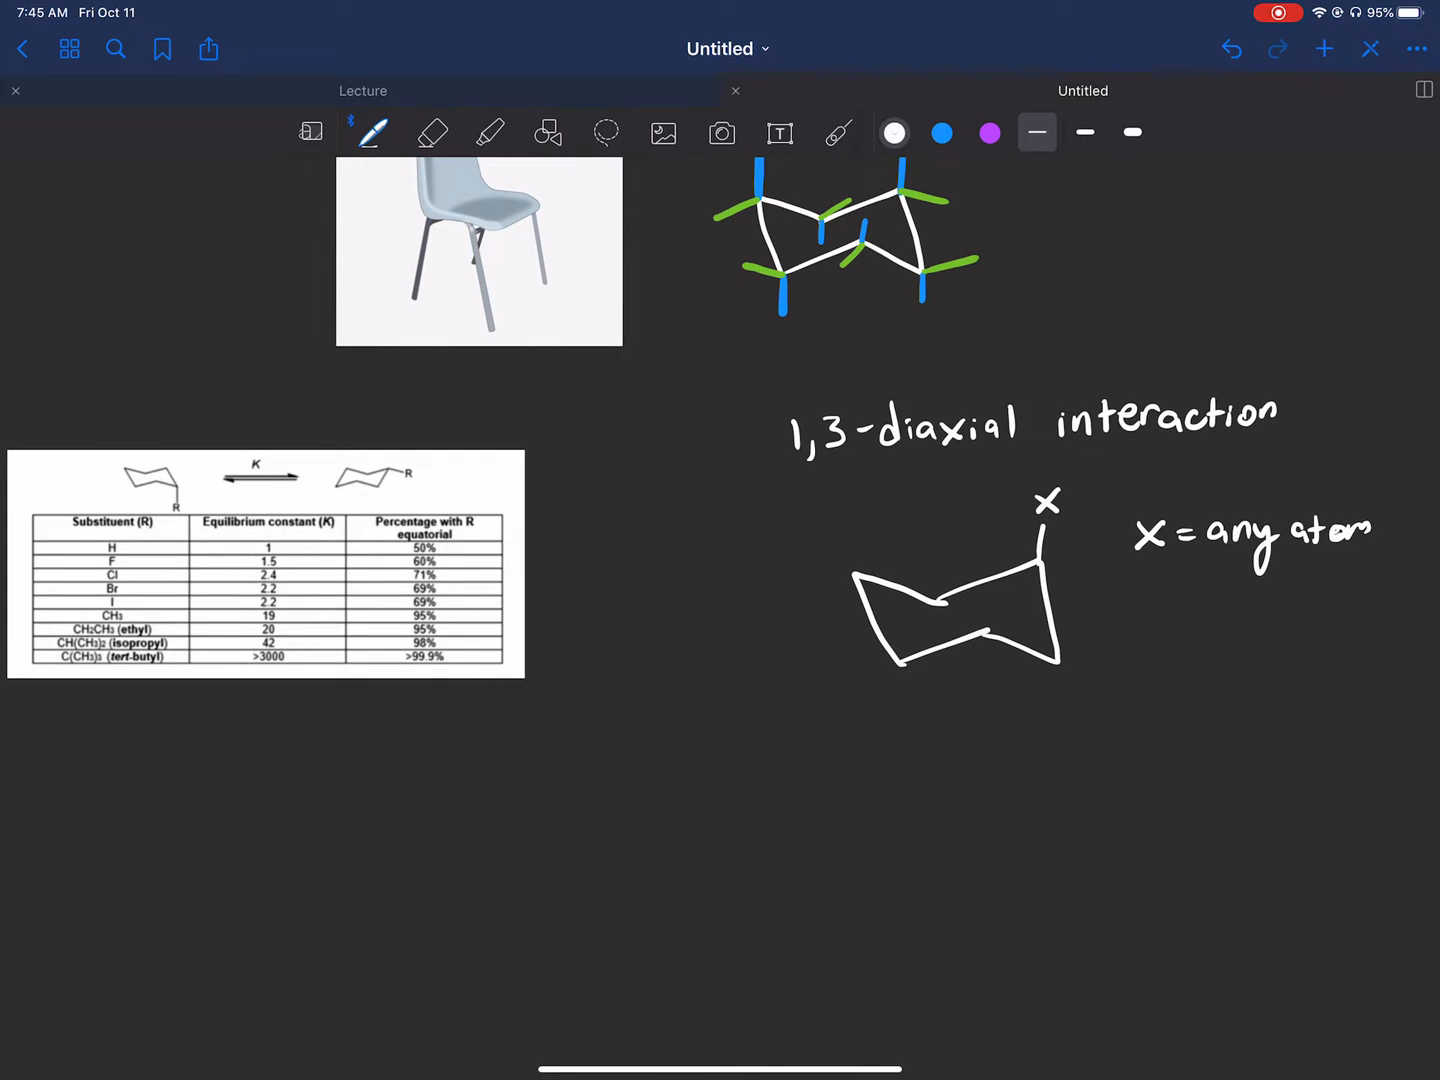
text(H)
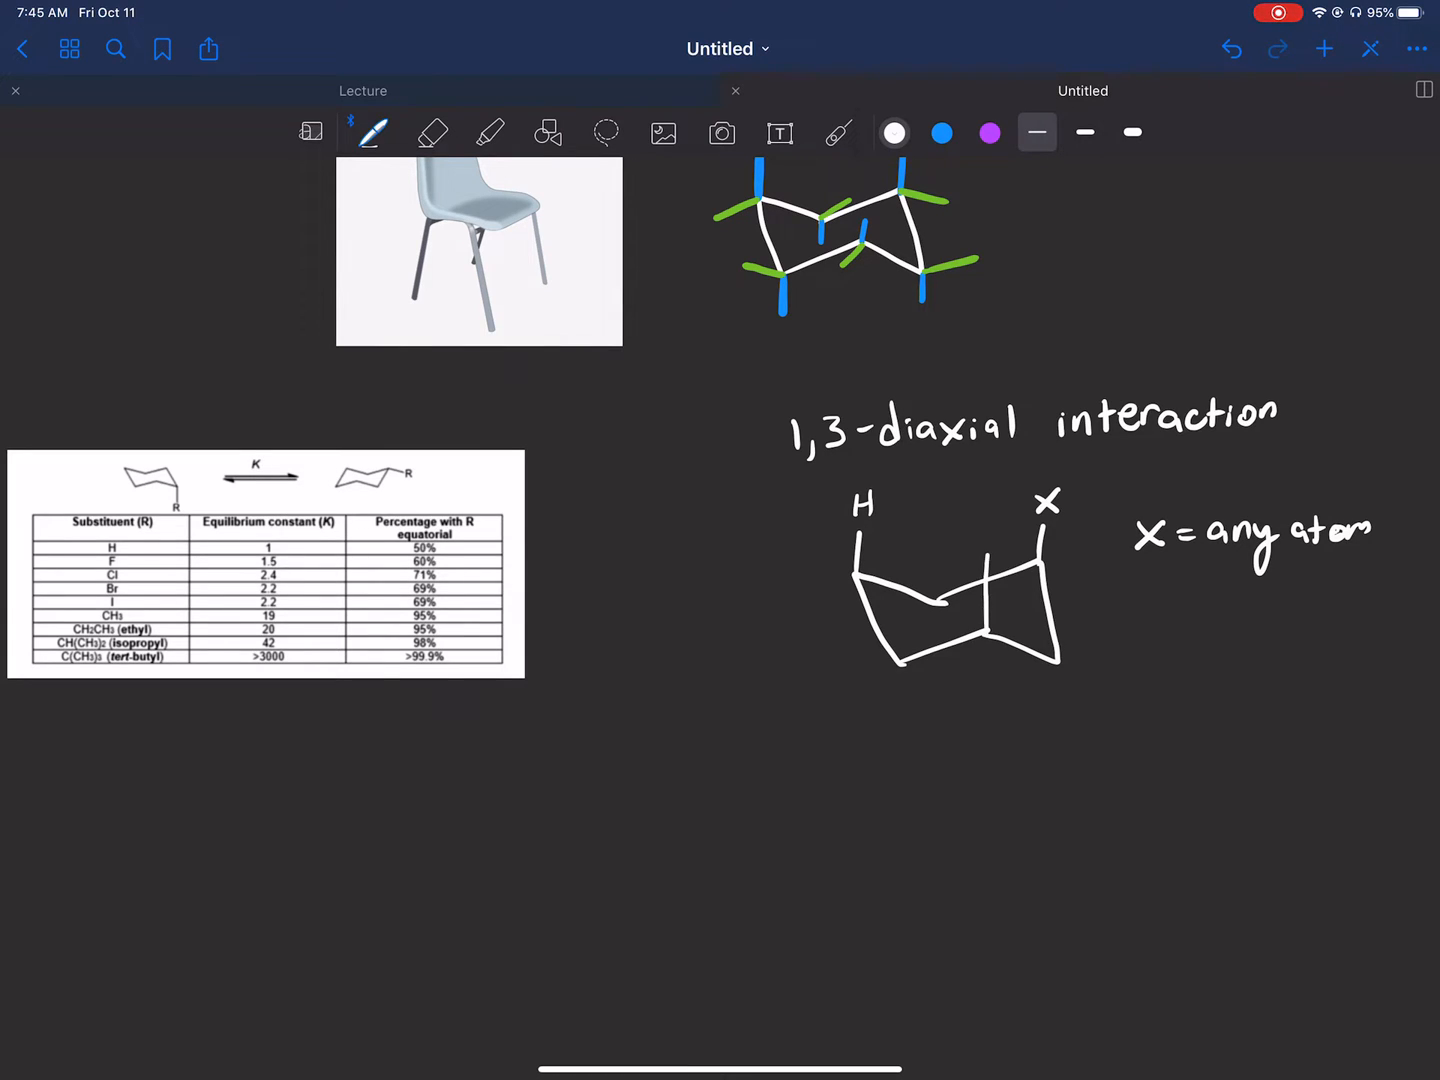
text(H)
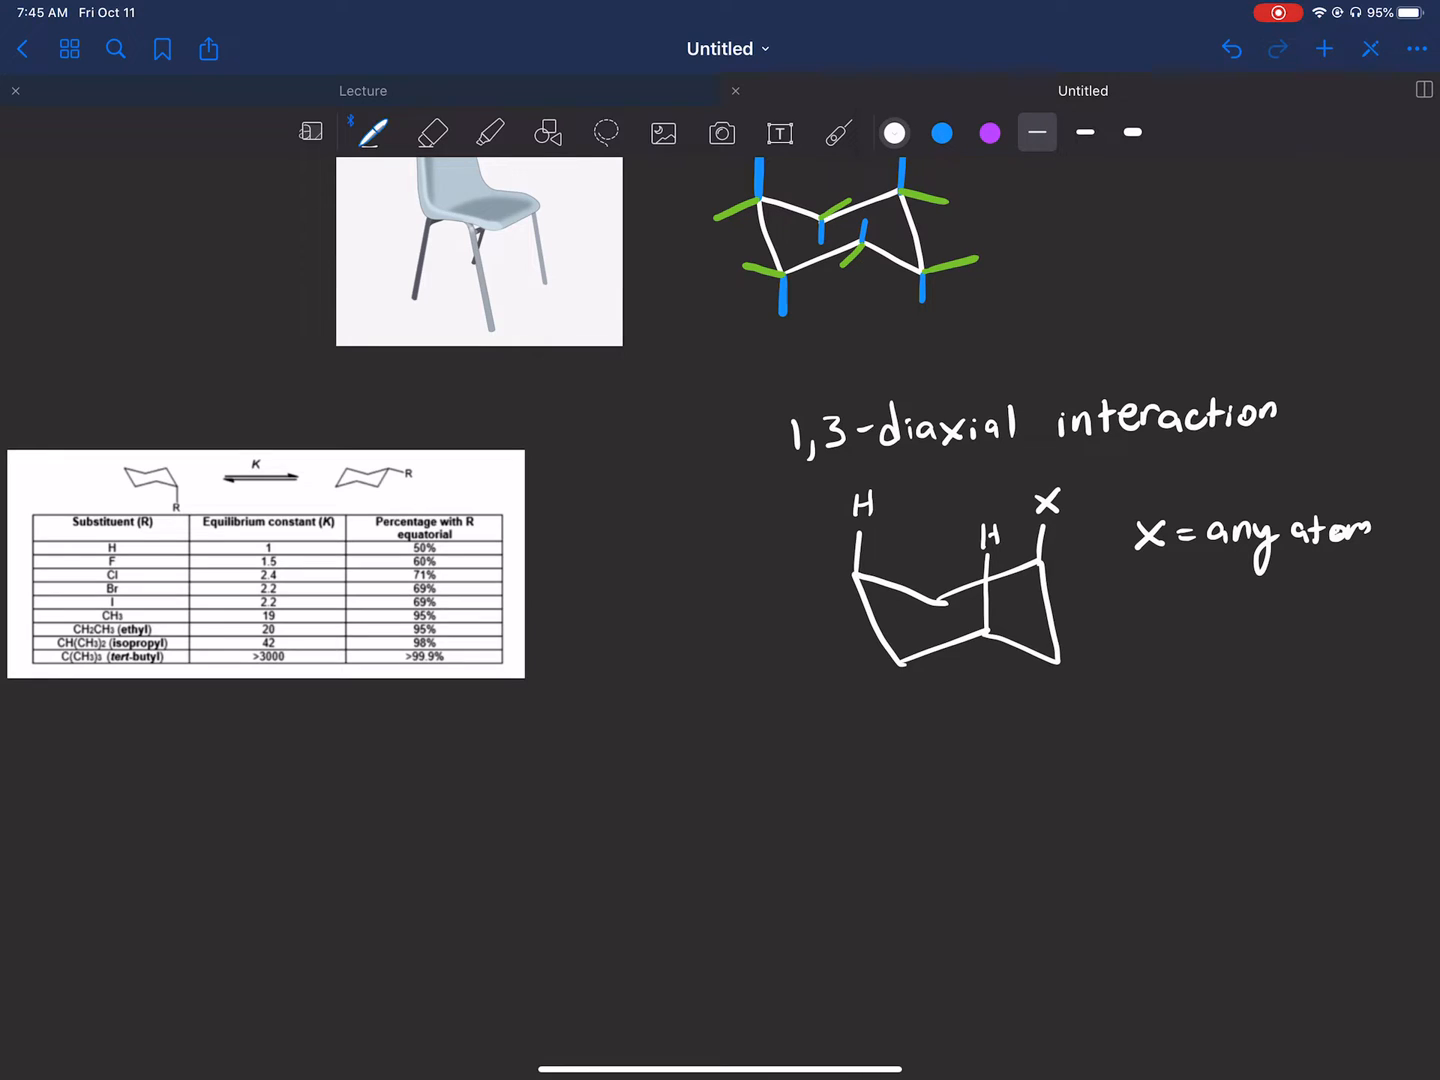
click(989, 133)
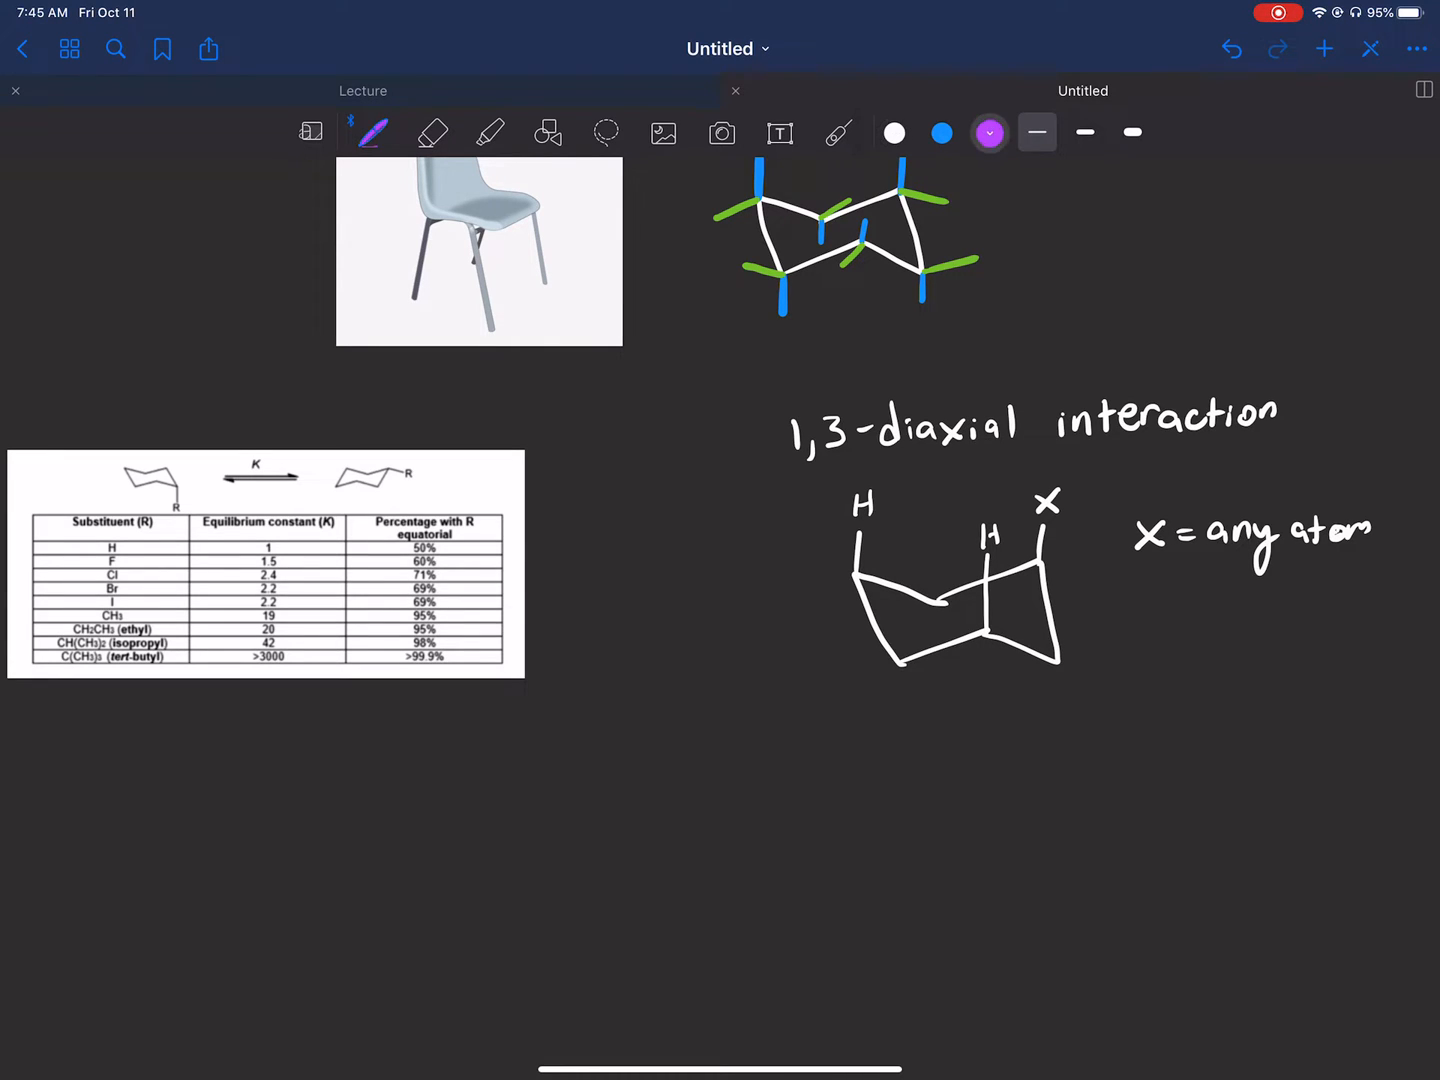
click(988, 133)
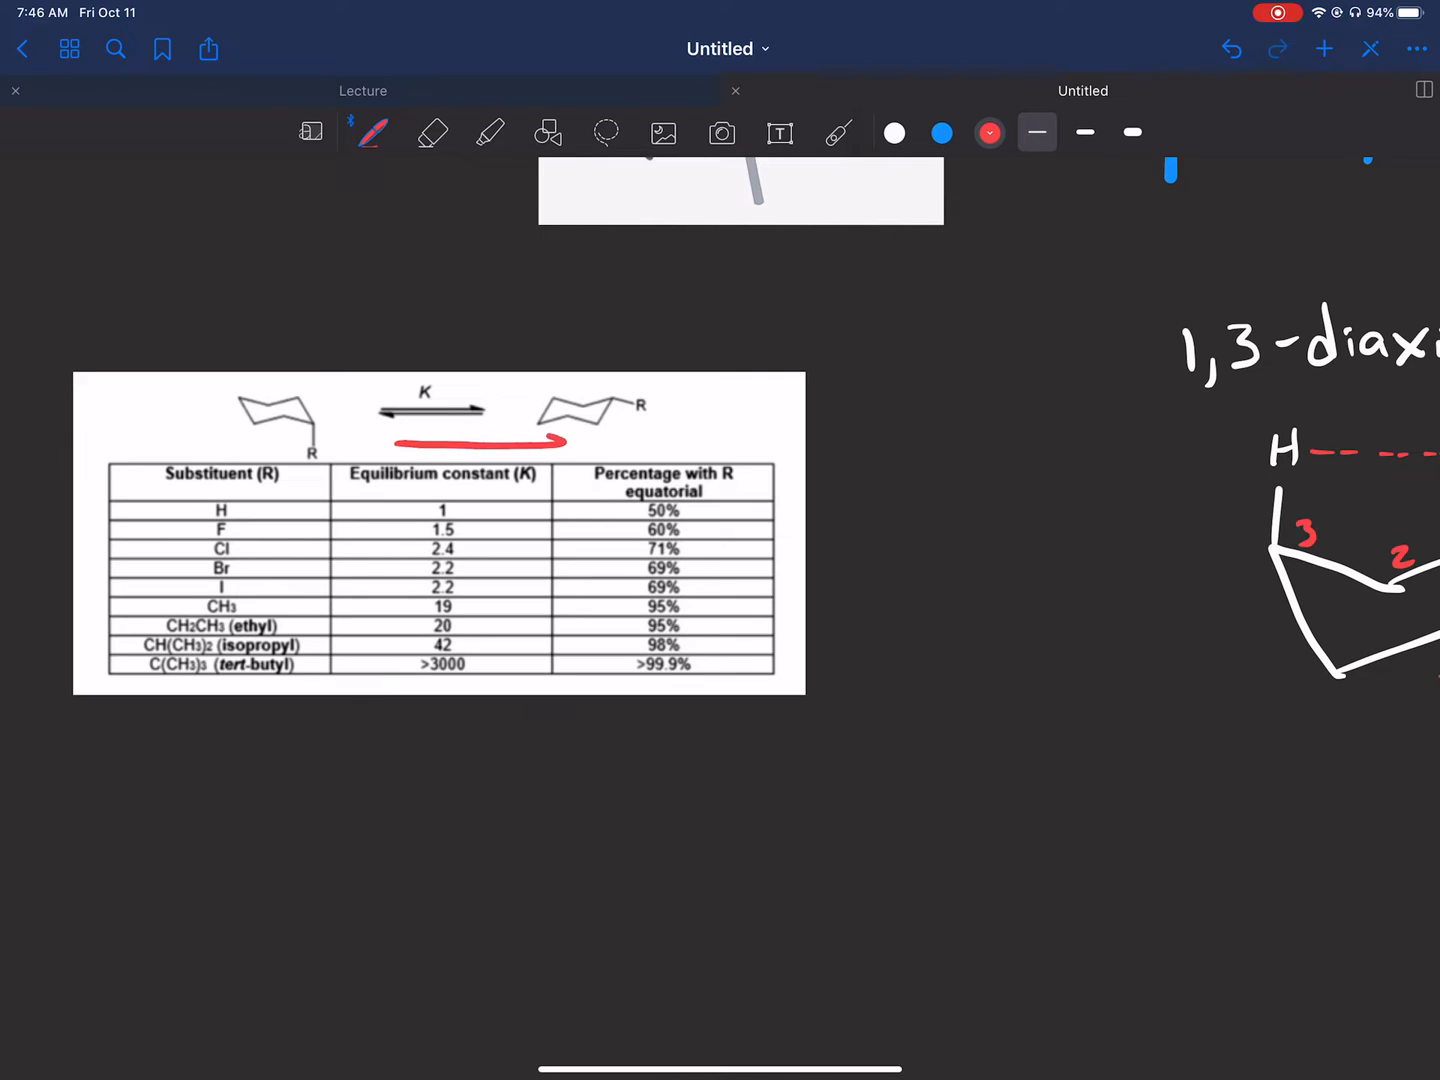
click(432, 132)
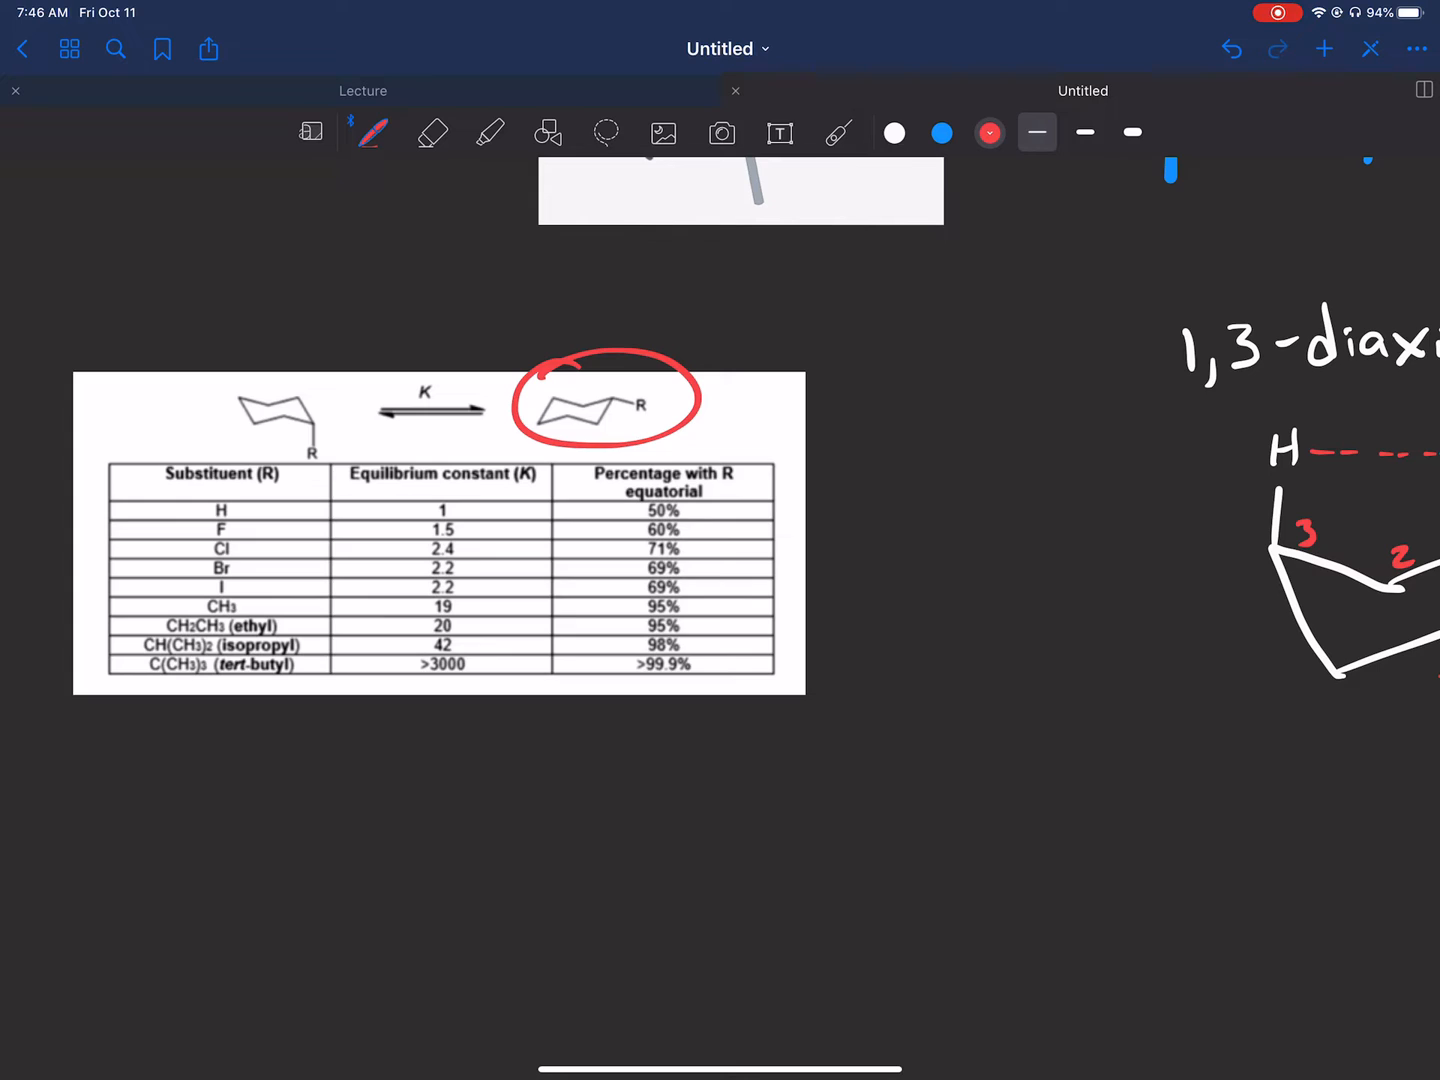
click(432, 132)
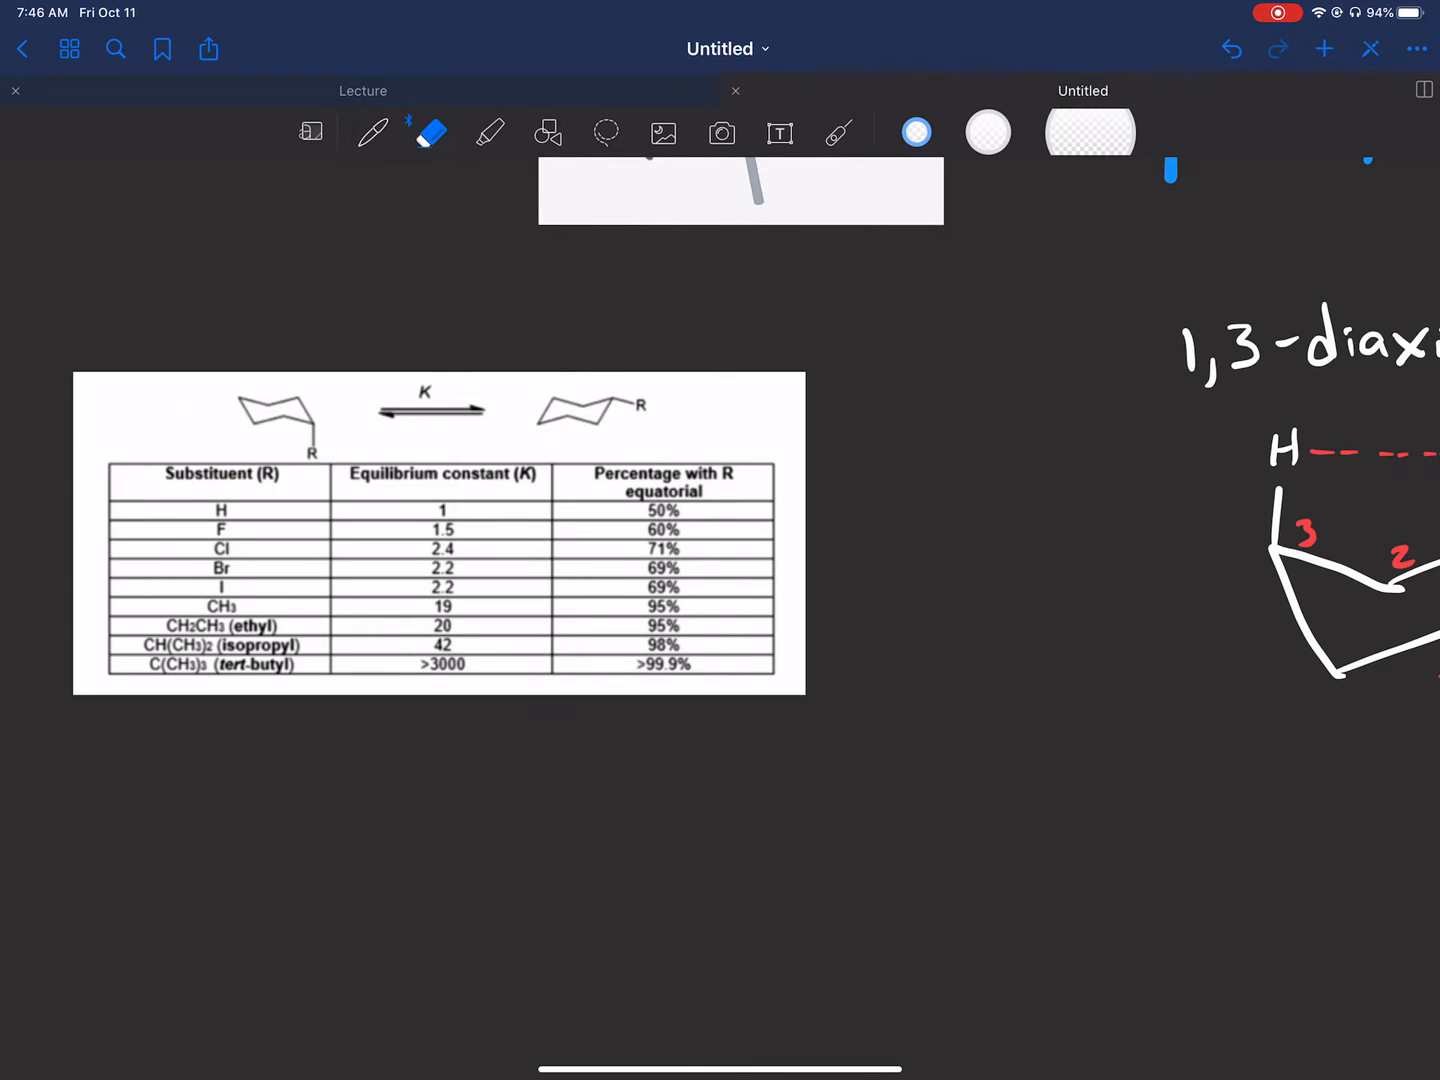
click(373, 132)
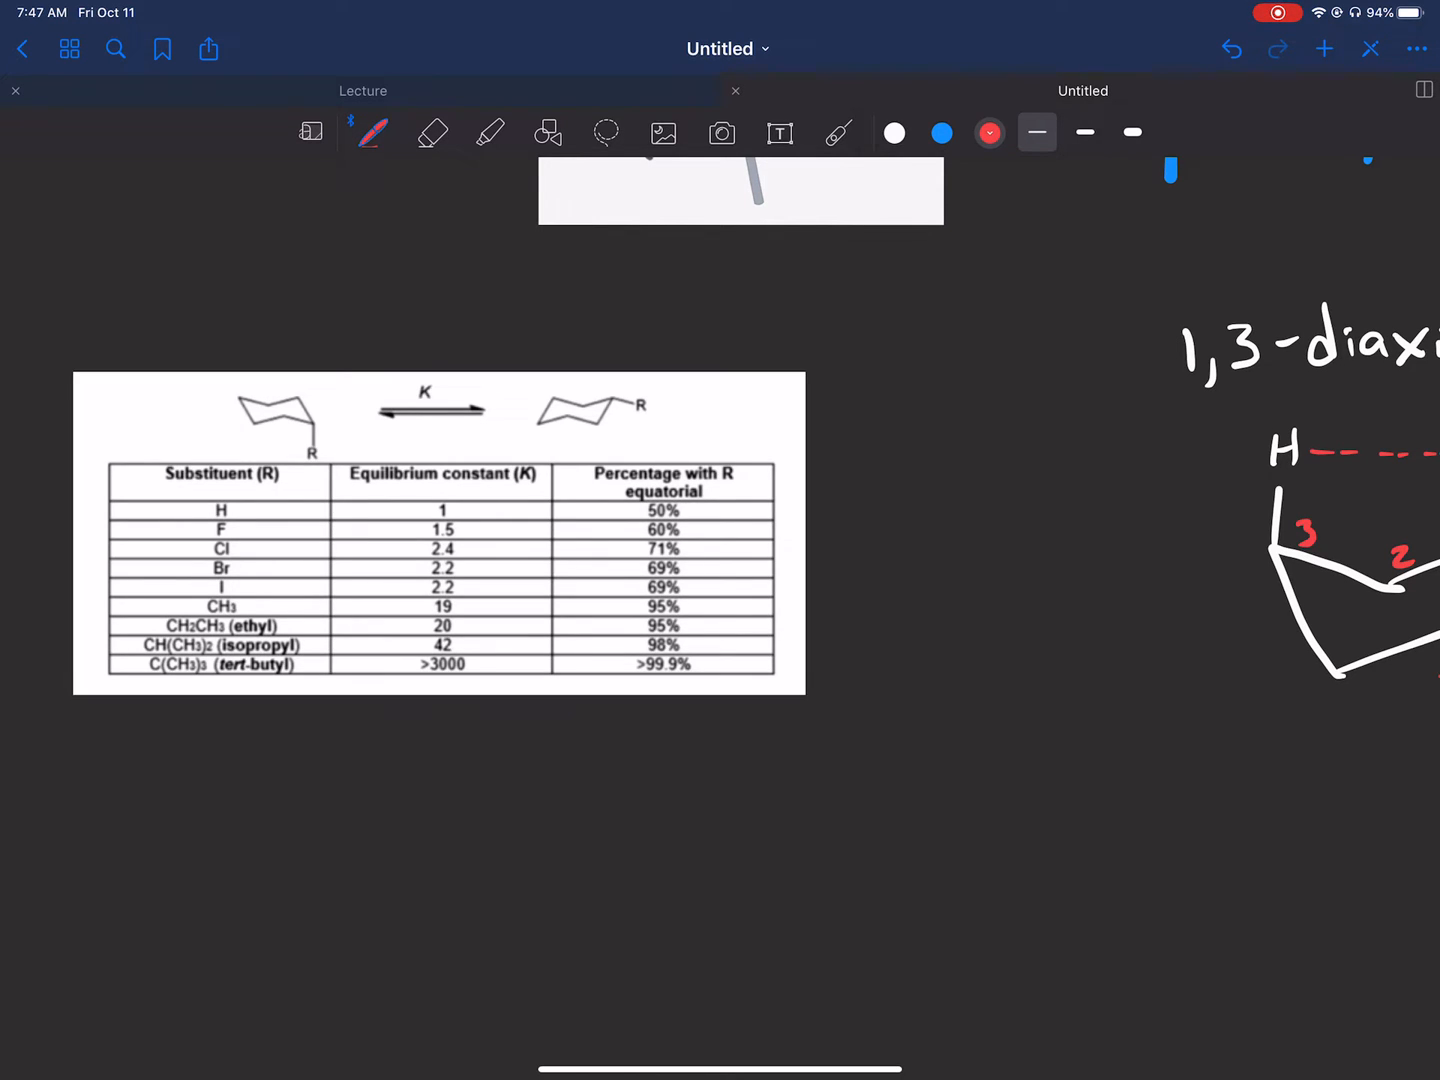
Draw a white chair with axial CH3 and H's, joining CH3 to each H with red dashes.
scroll(up, 3)
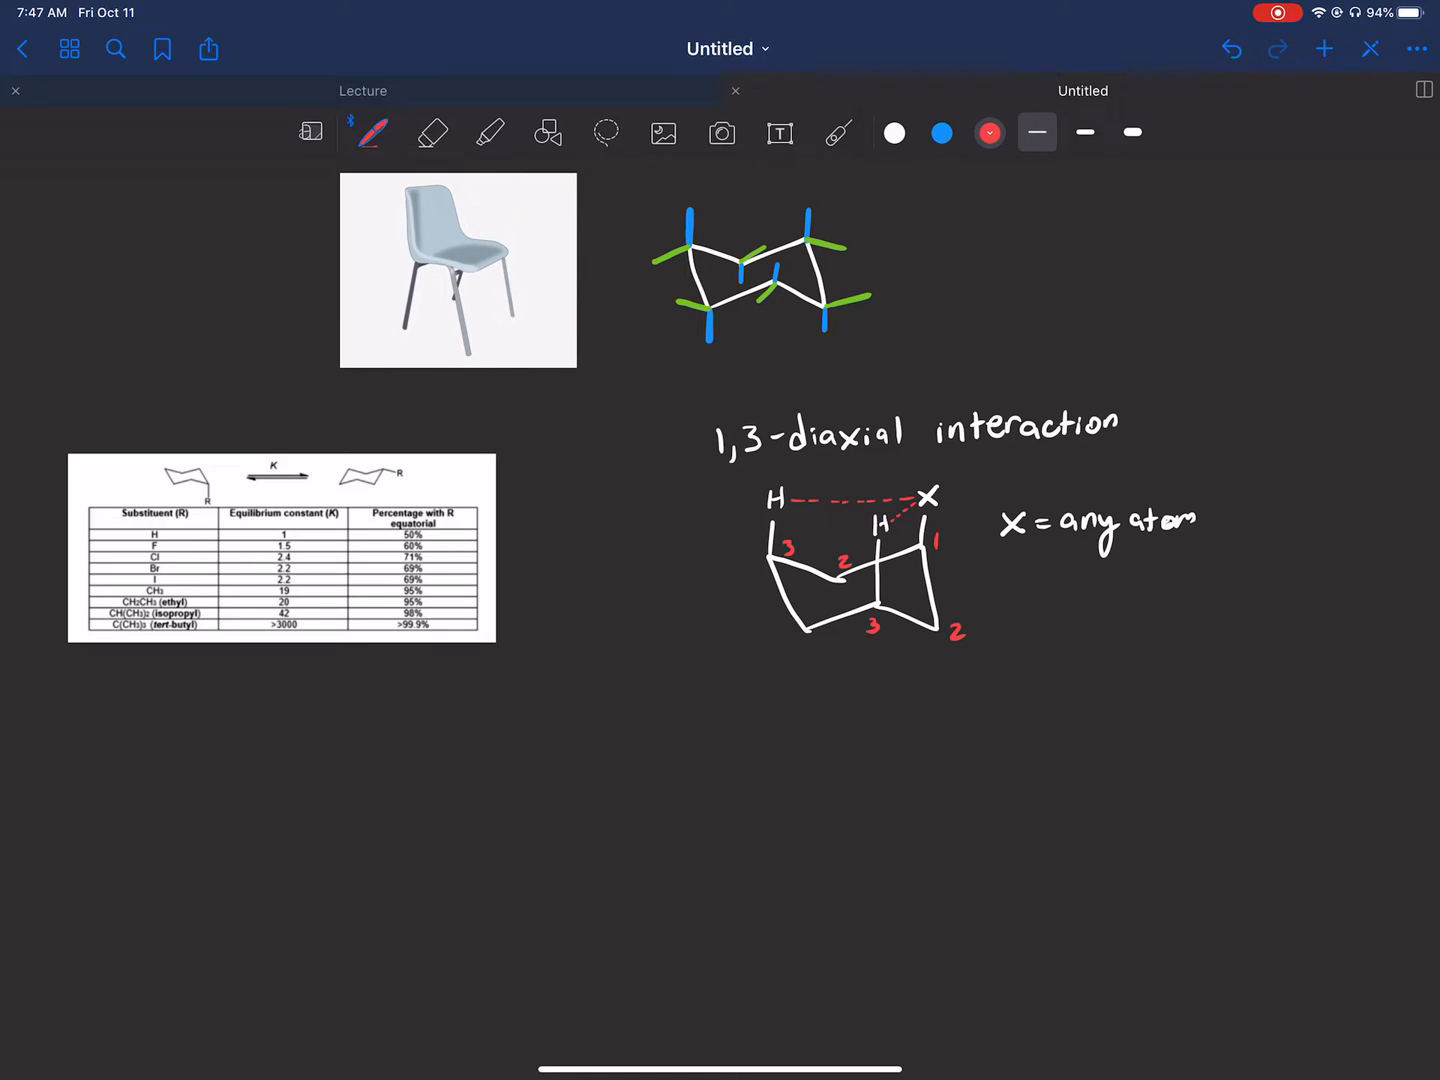
scroll(up, 3)
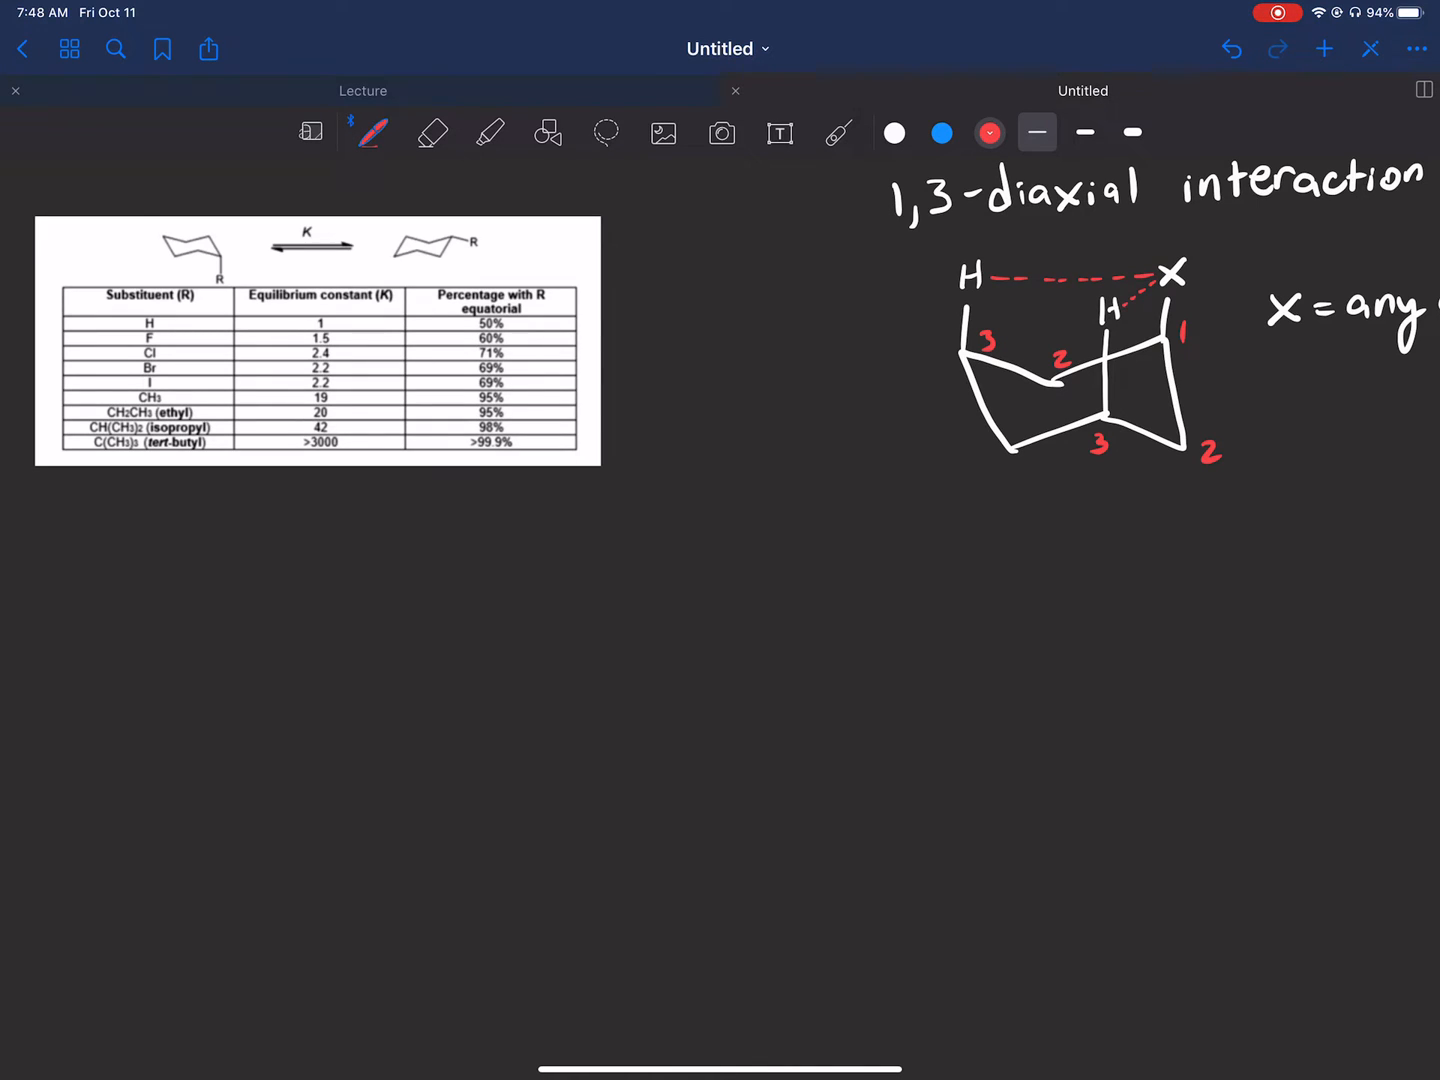
click(893, 132)
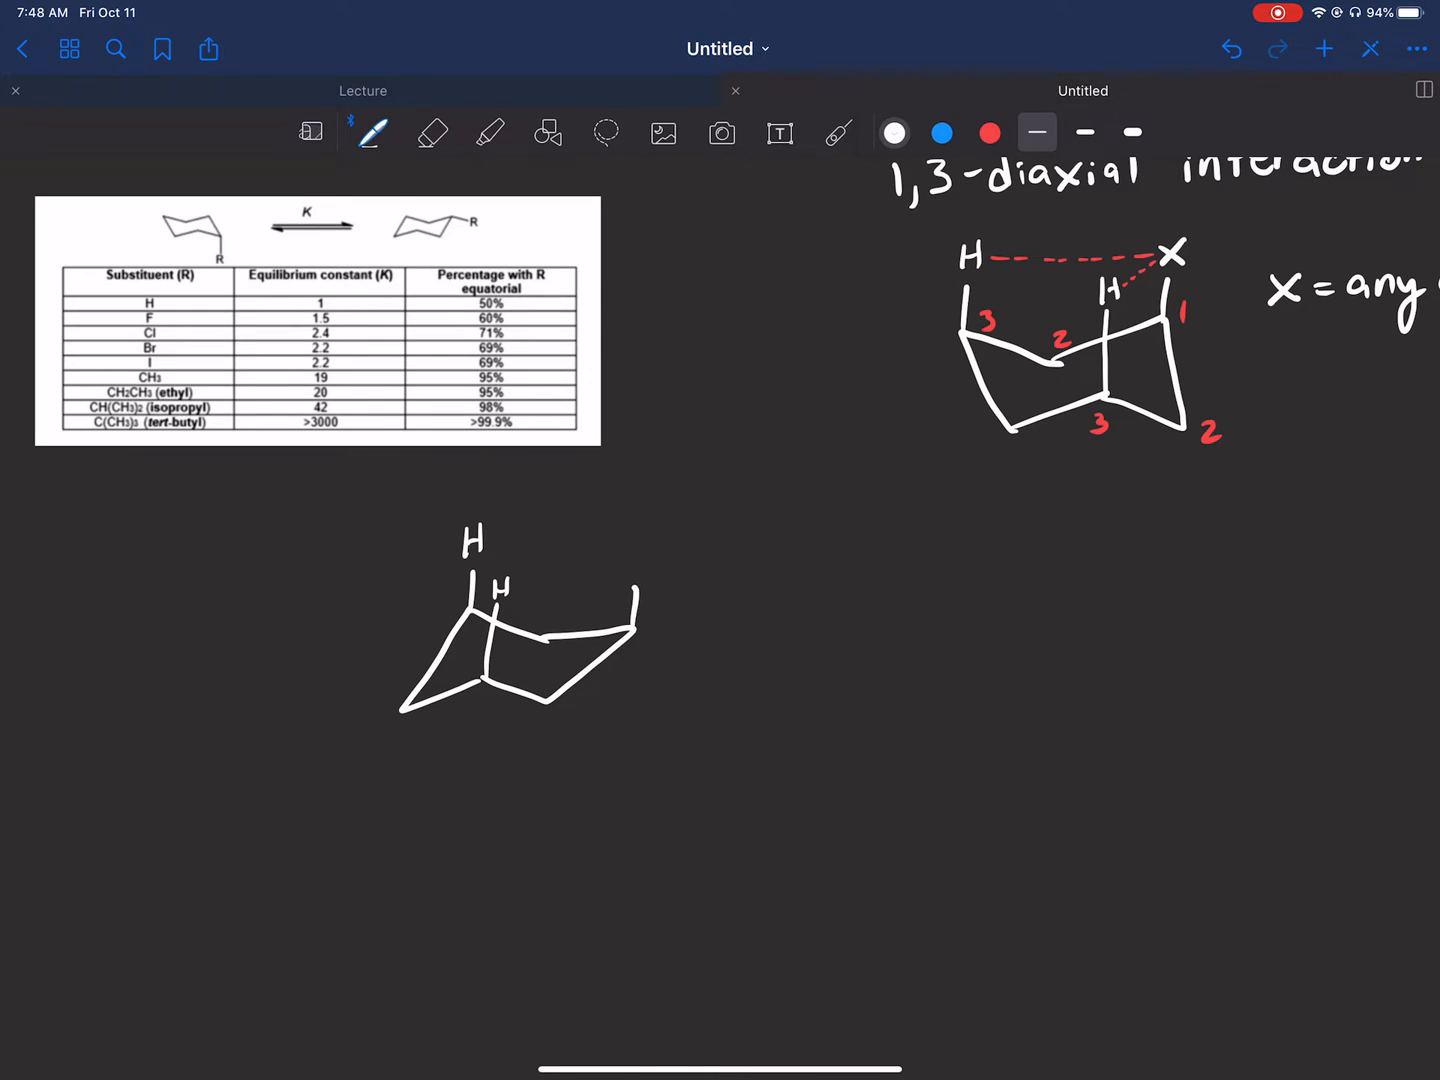
text(CH3)
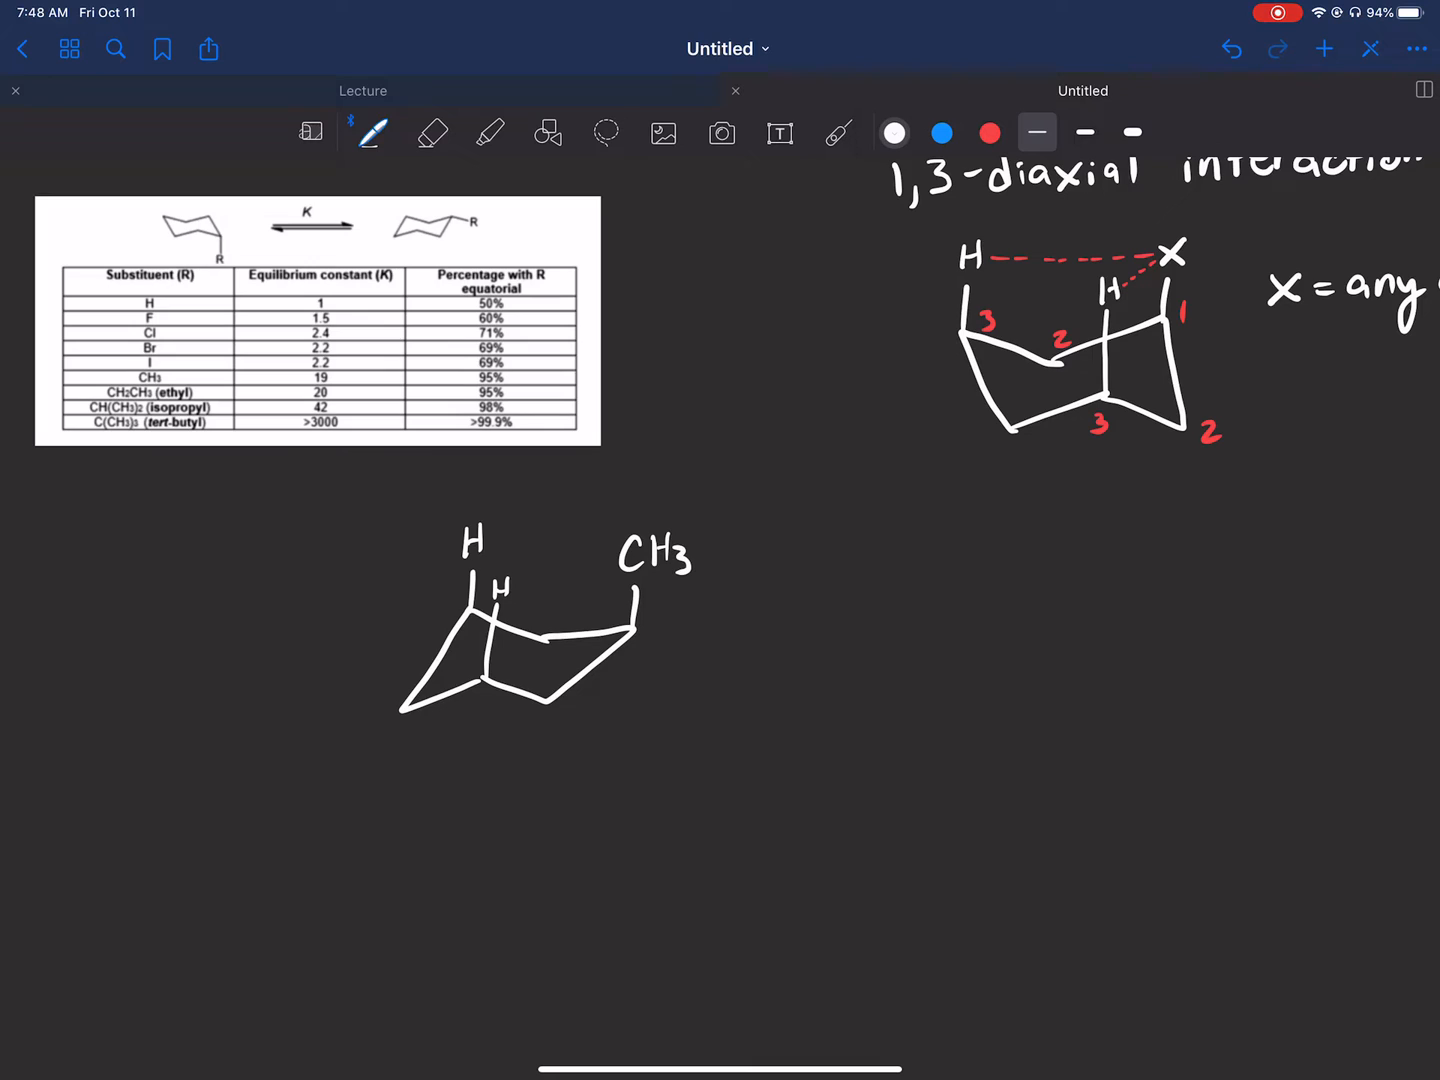
click(989, 132)
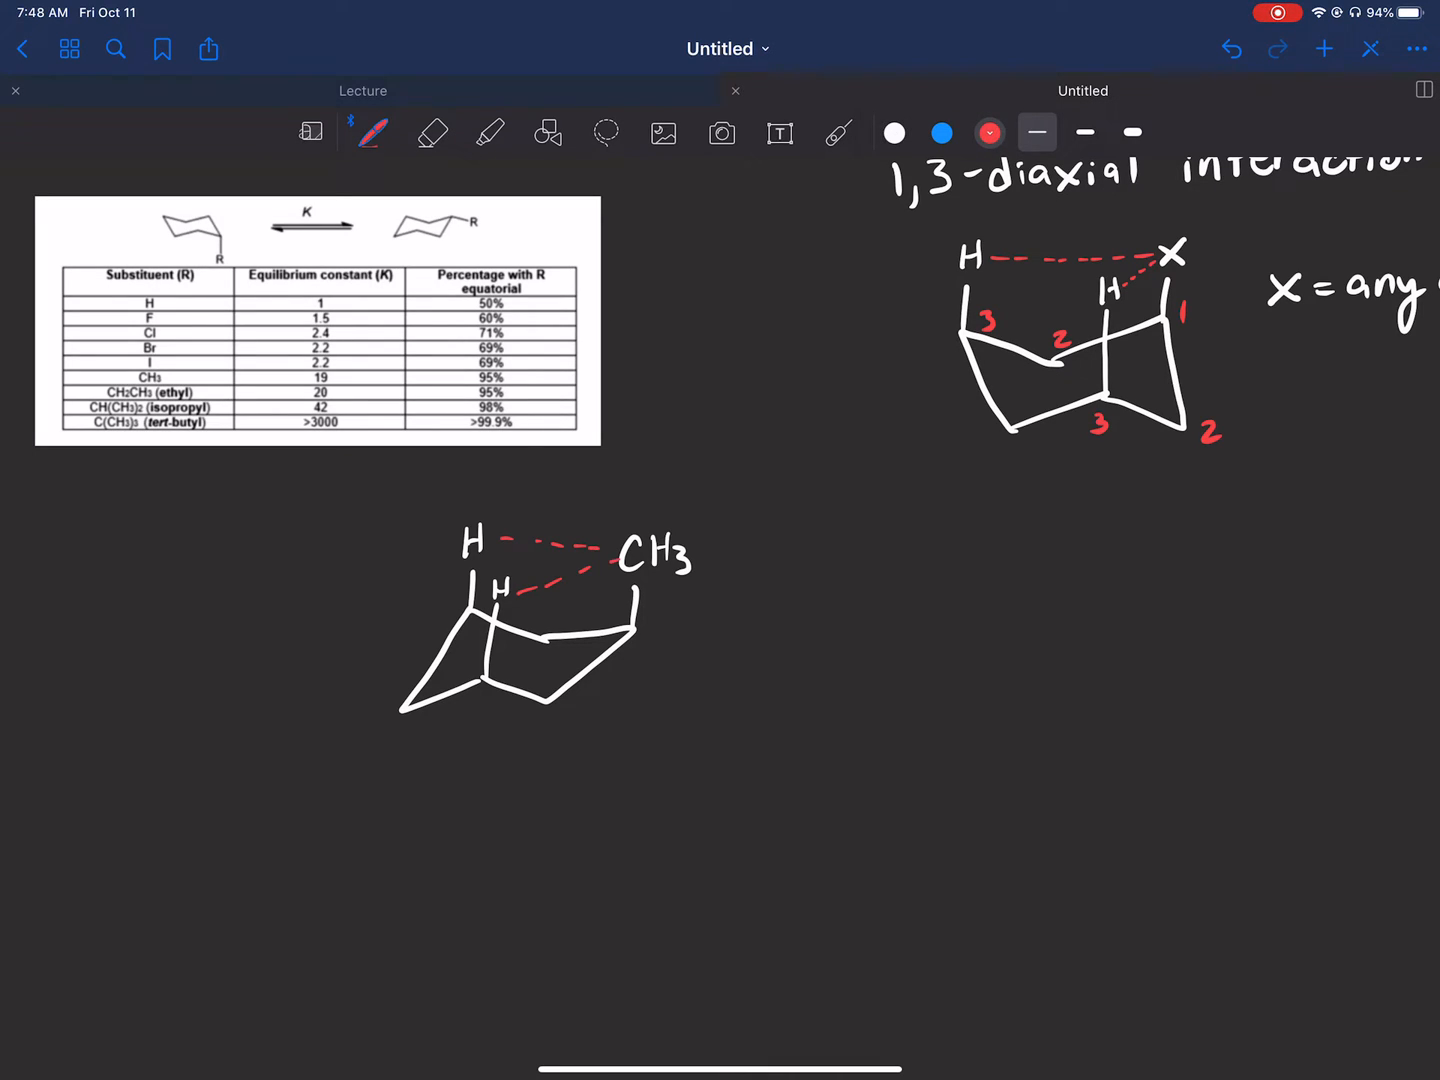
scroll(left, 3)
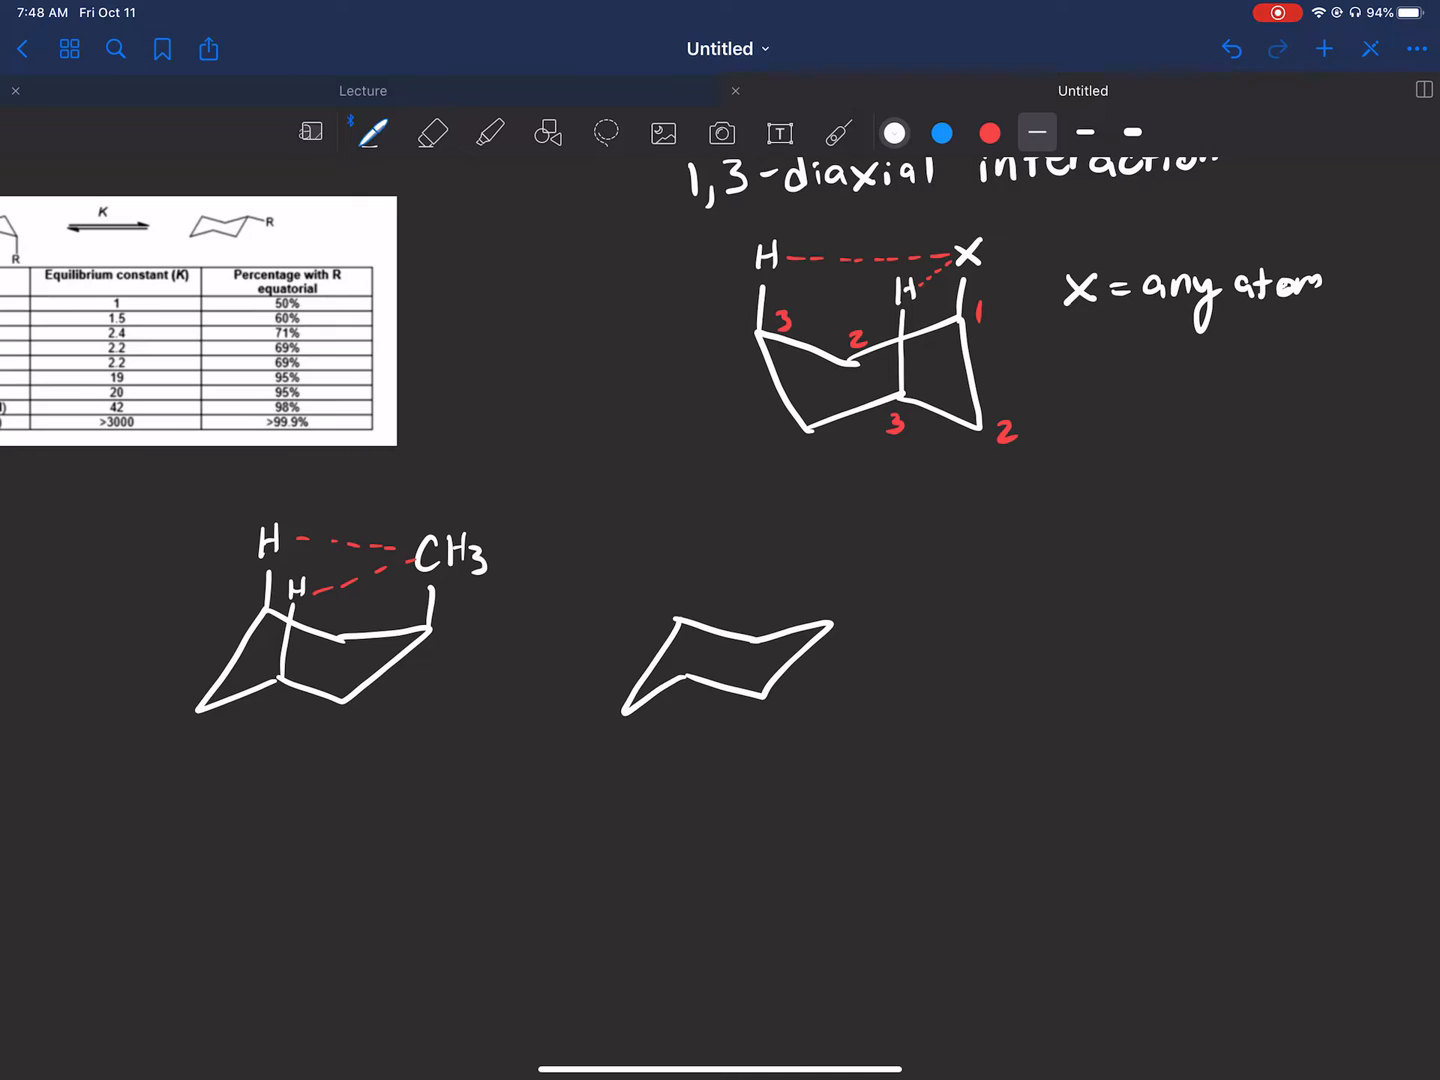
Erase the unfinished chair, redraw it with axial H, H and Br, and lasso it.
click(432, 132)
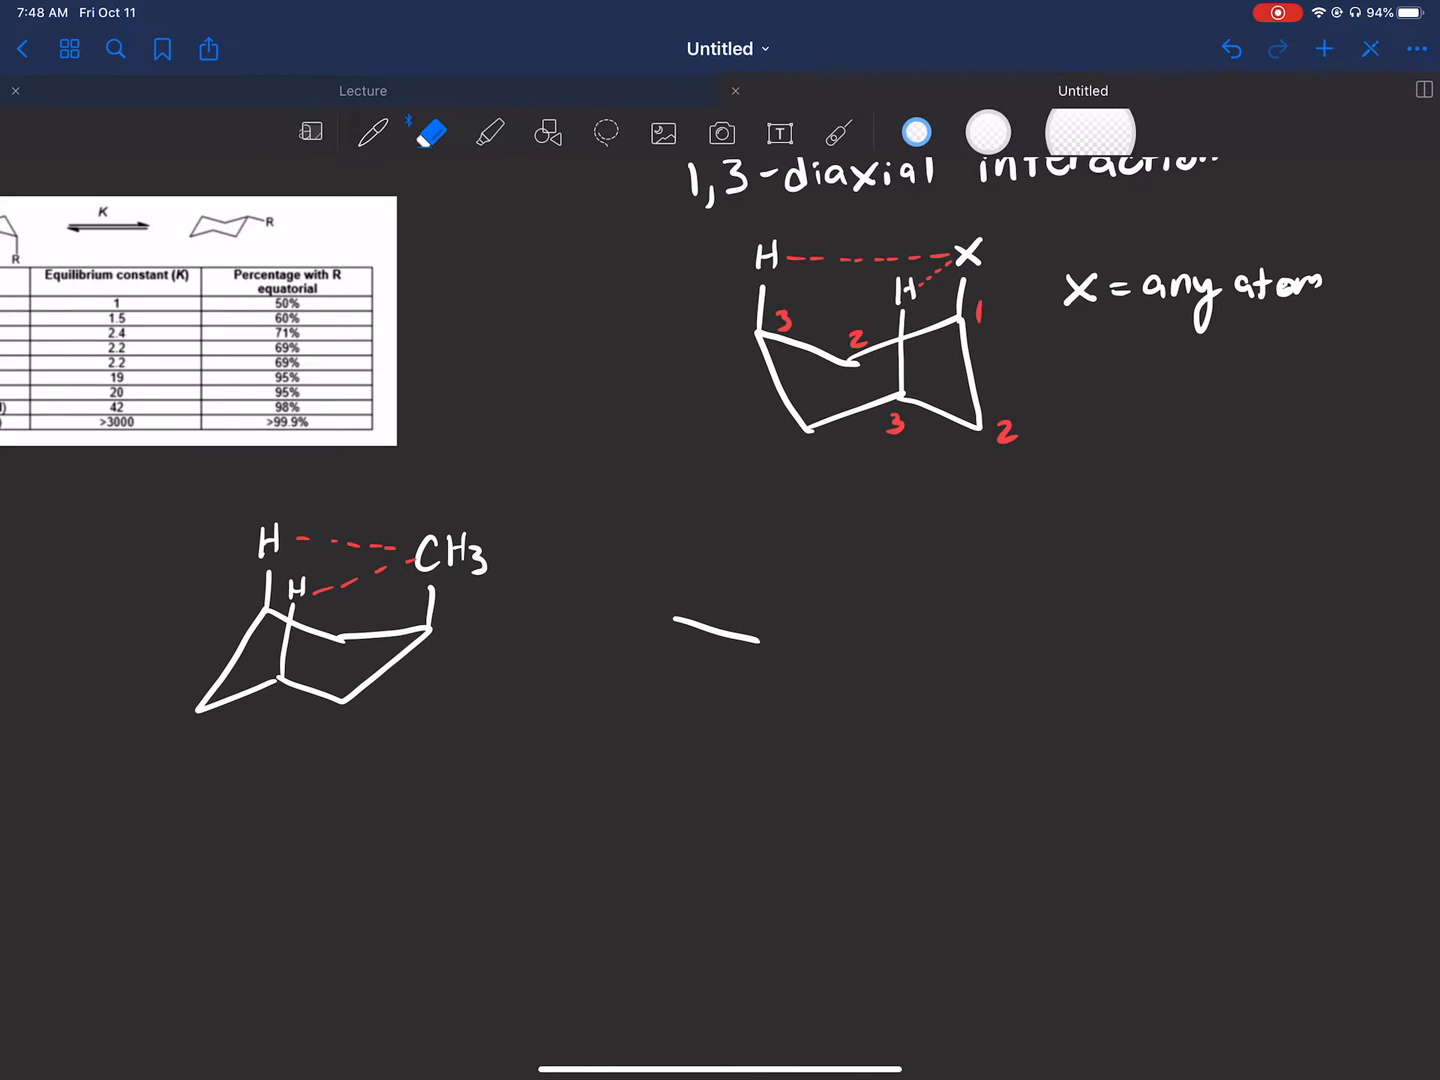
click(372, 133)
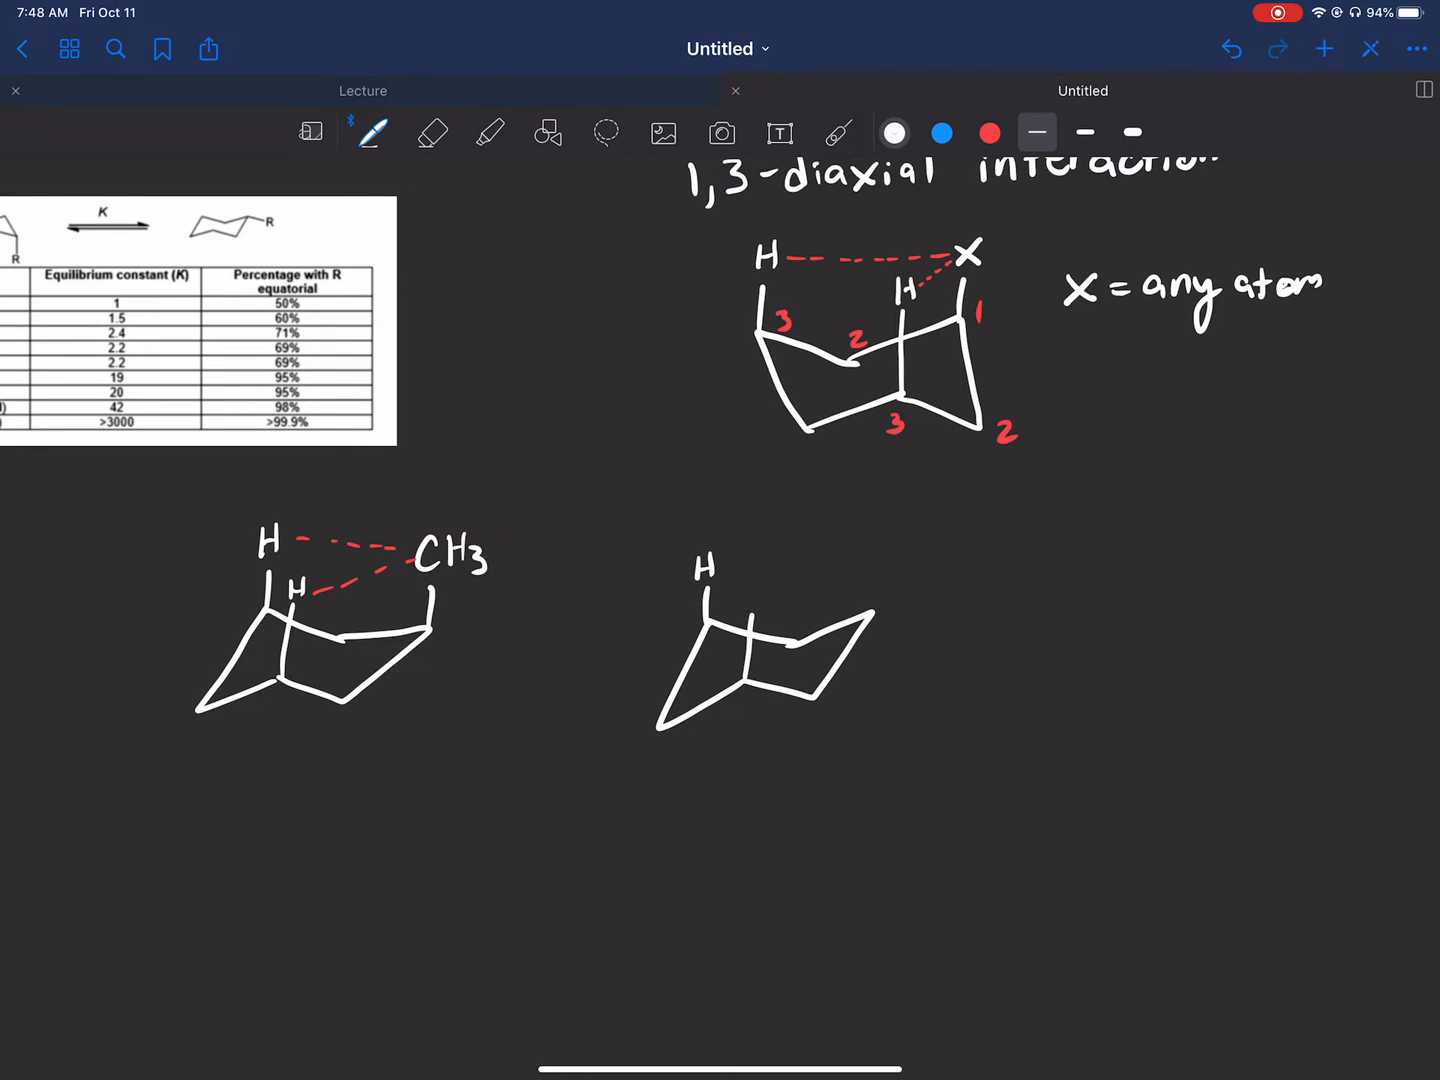
text(H)
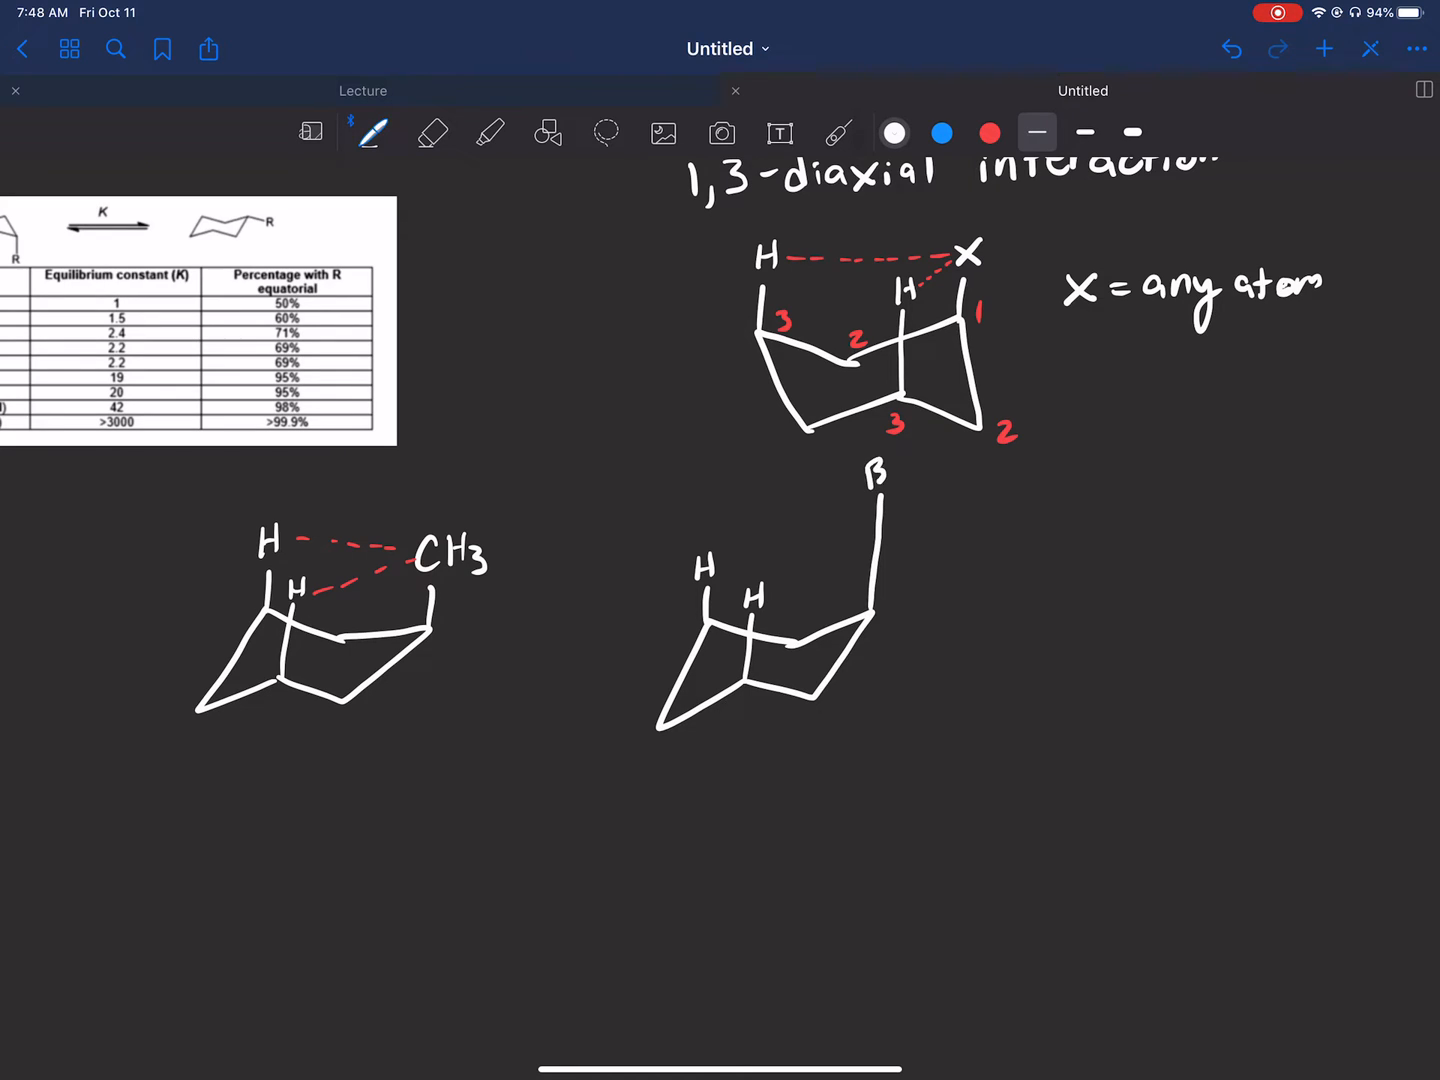
text(r)
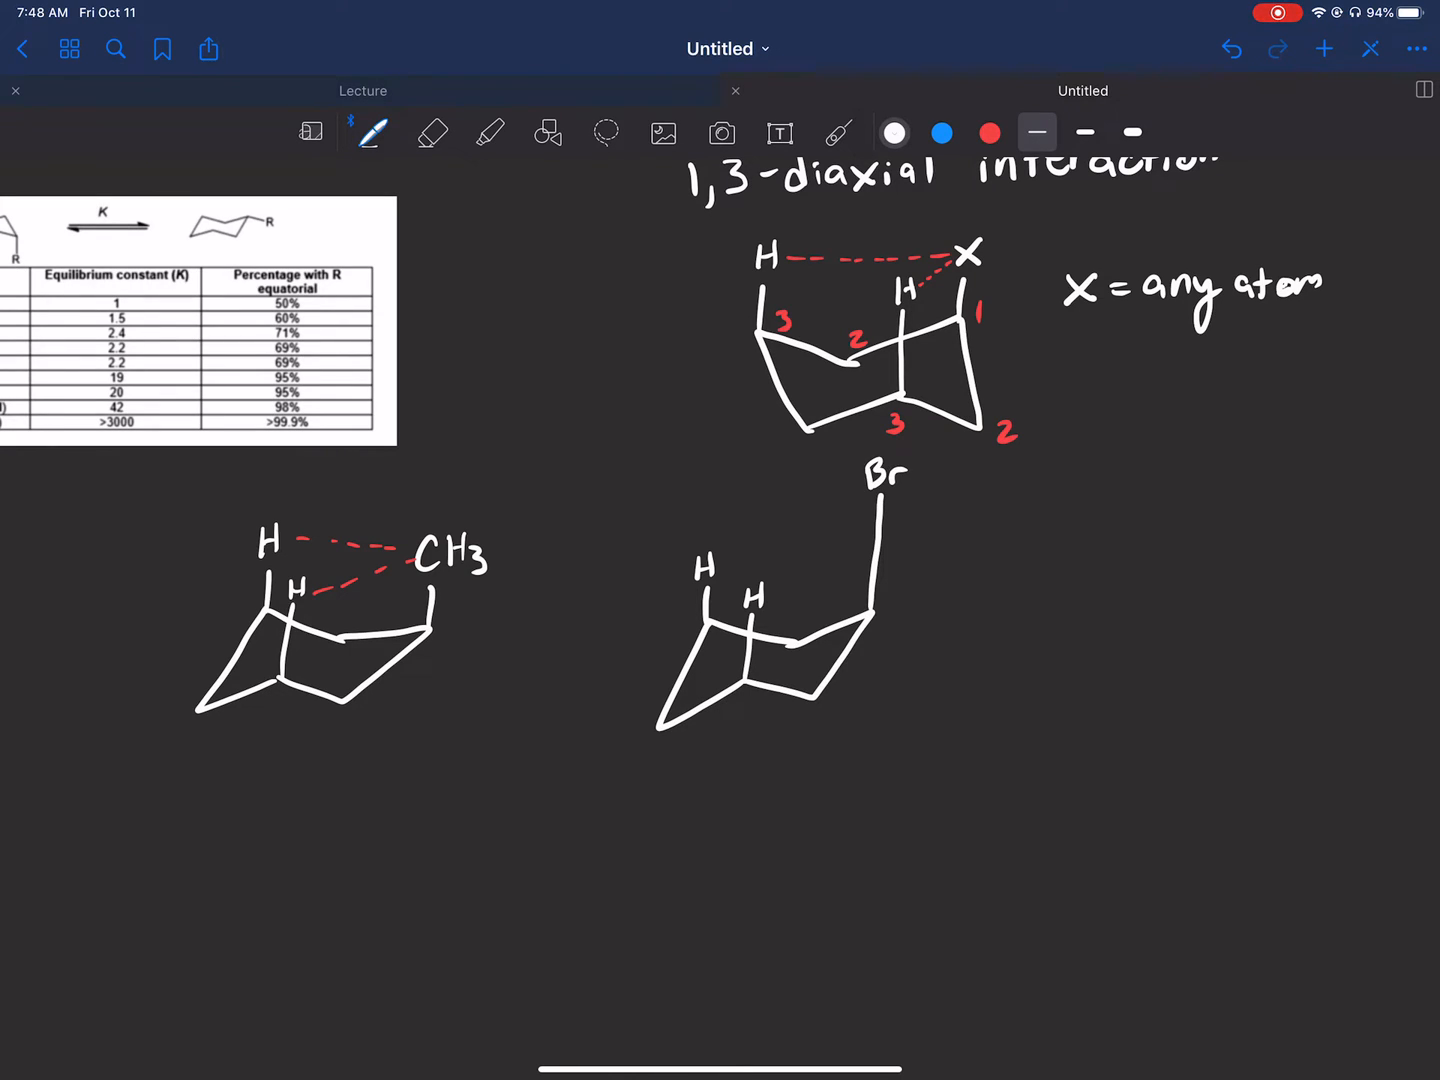
click(606, 132)
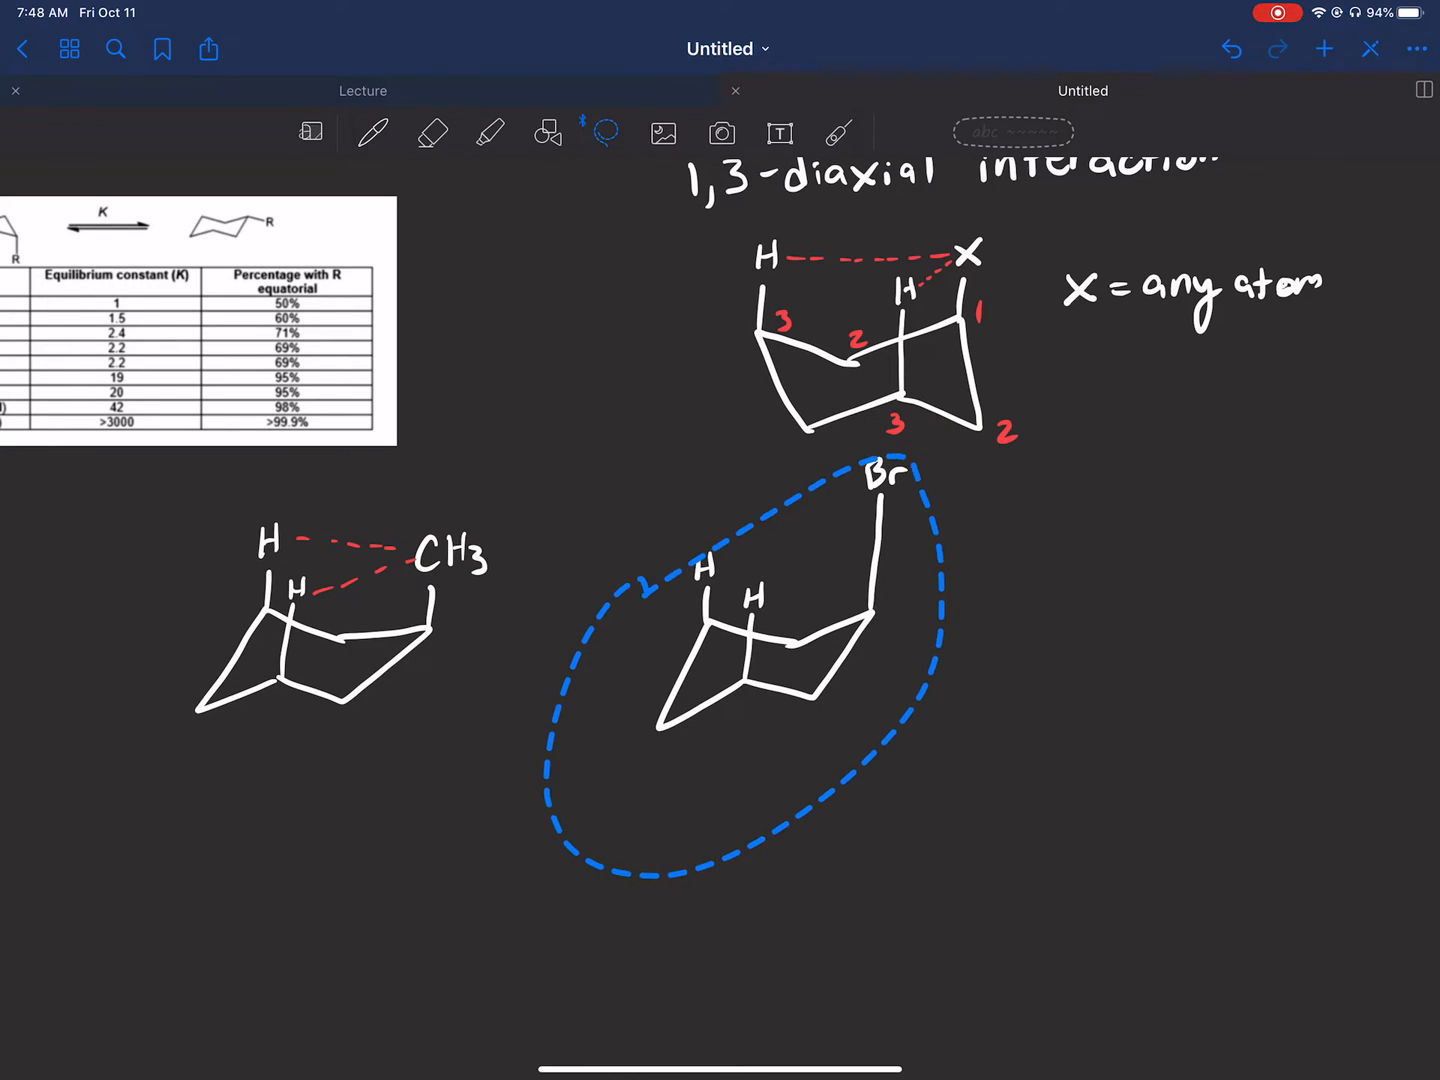
Lower the Br chair and draw red dashed lines from Br to both axial H's.
click(371, 132)
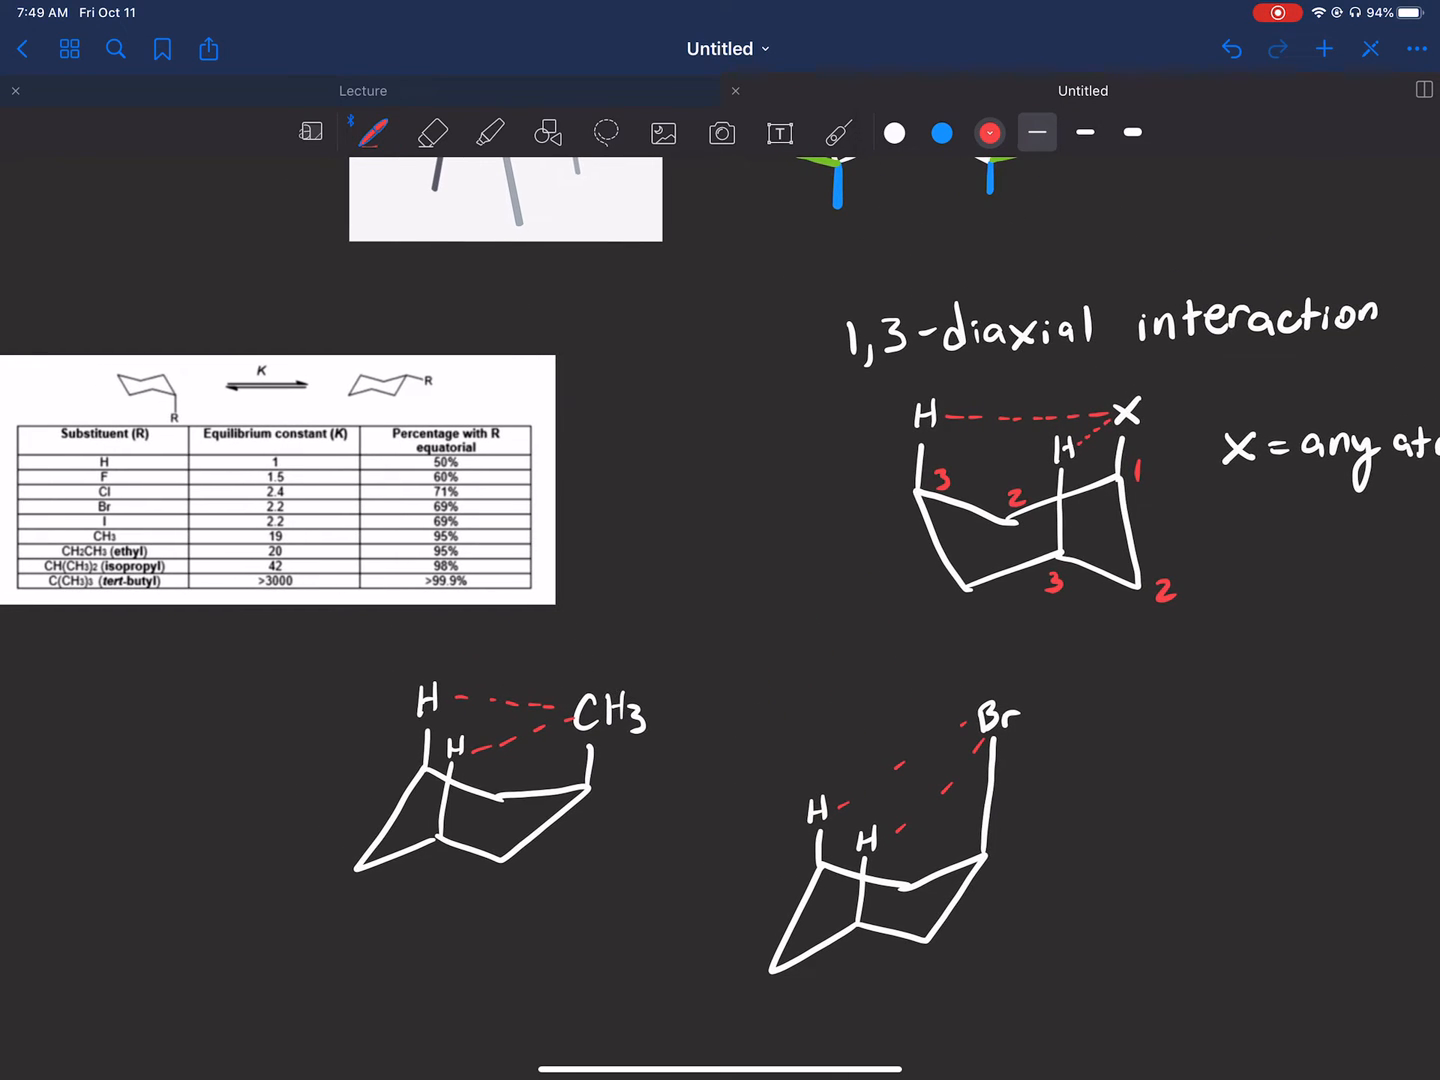
Erase the CH3 label and redraw it in white as a wedge-dash carbon with three H's.
scroll(up, 3)
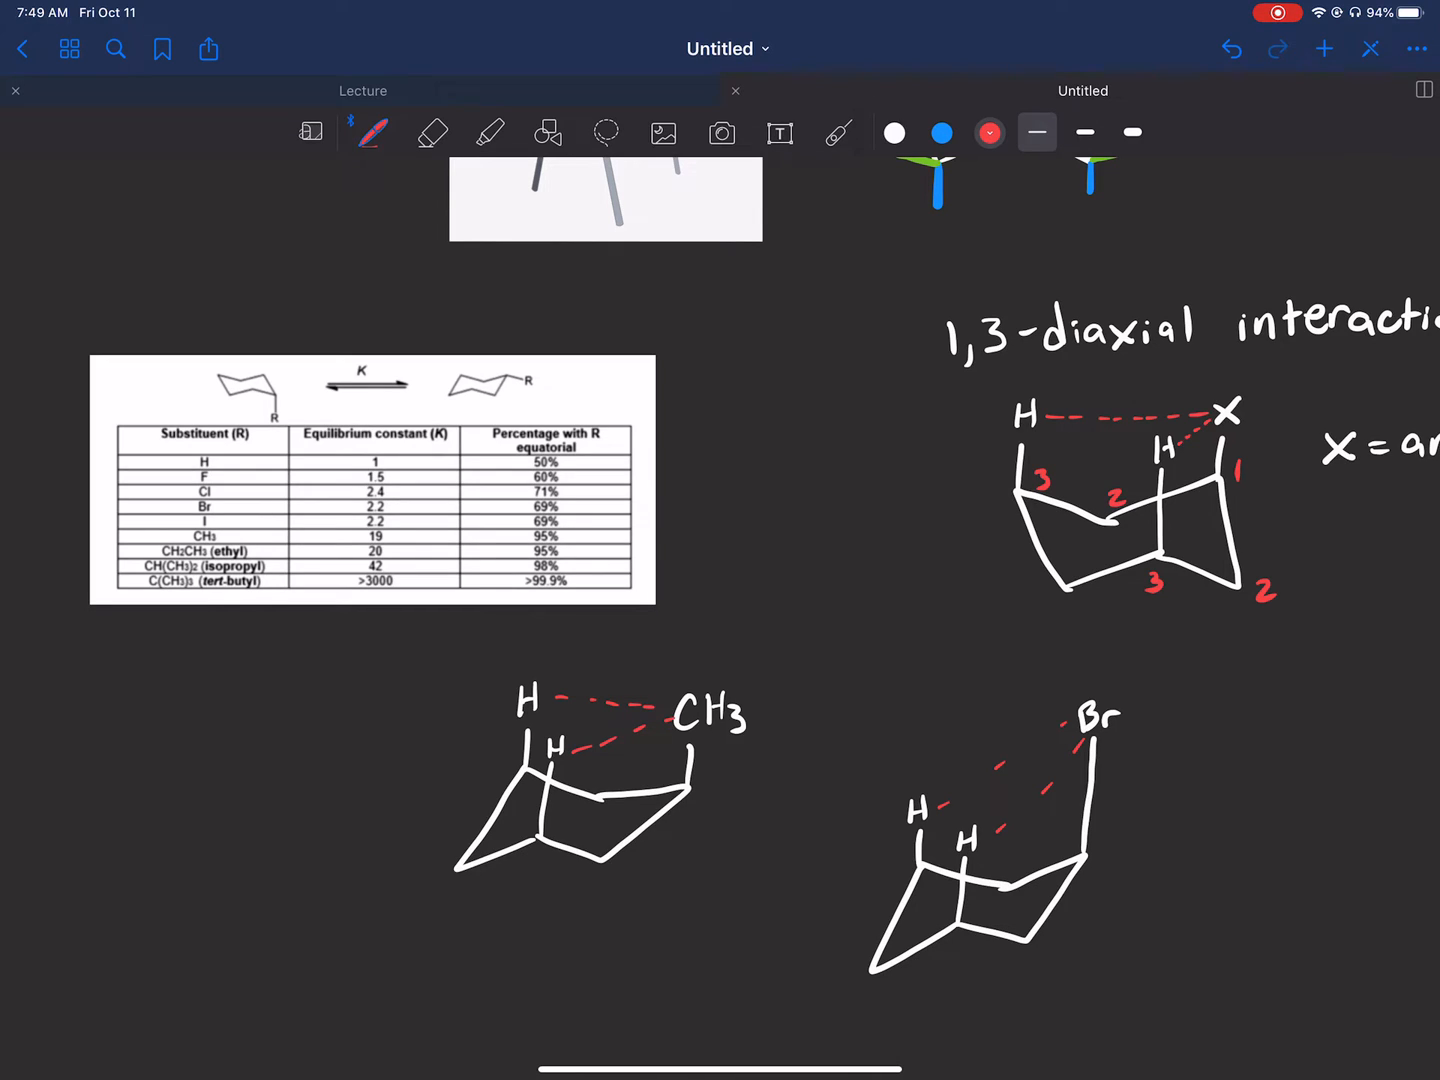
click(893, 132)
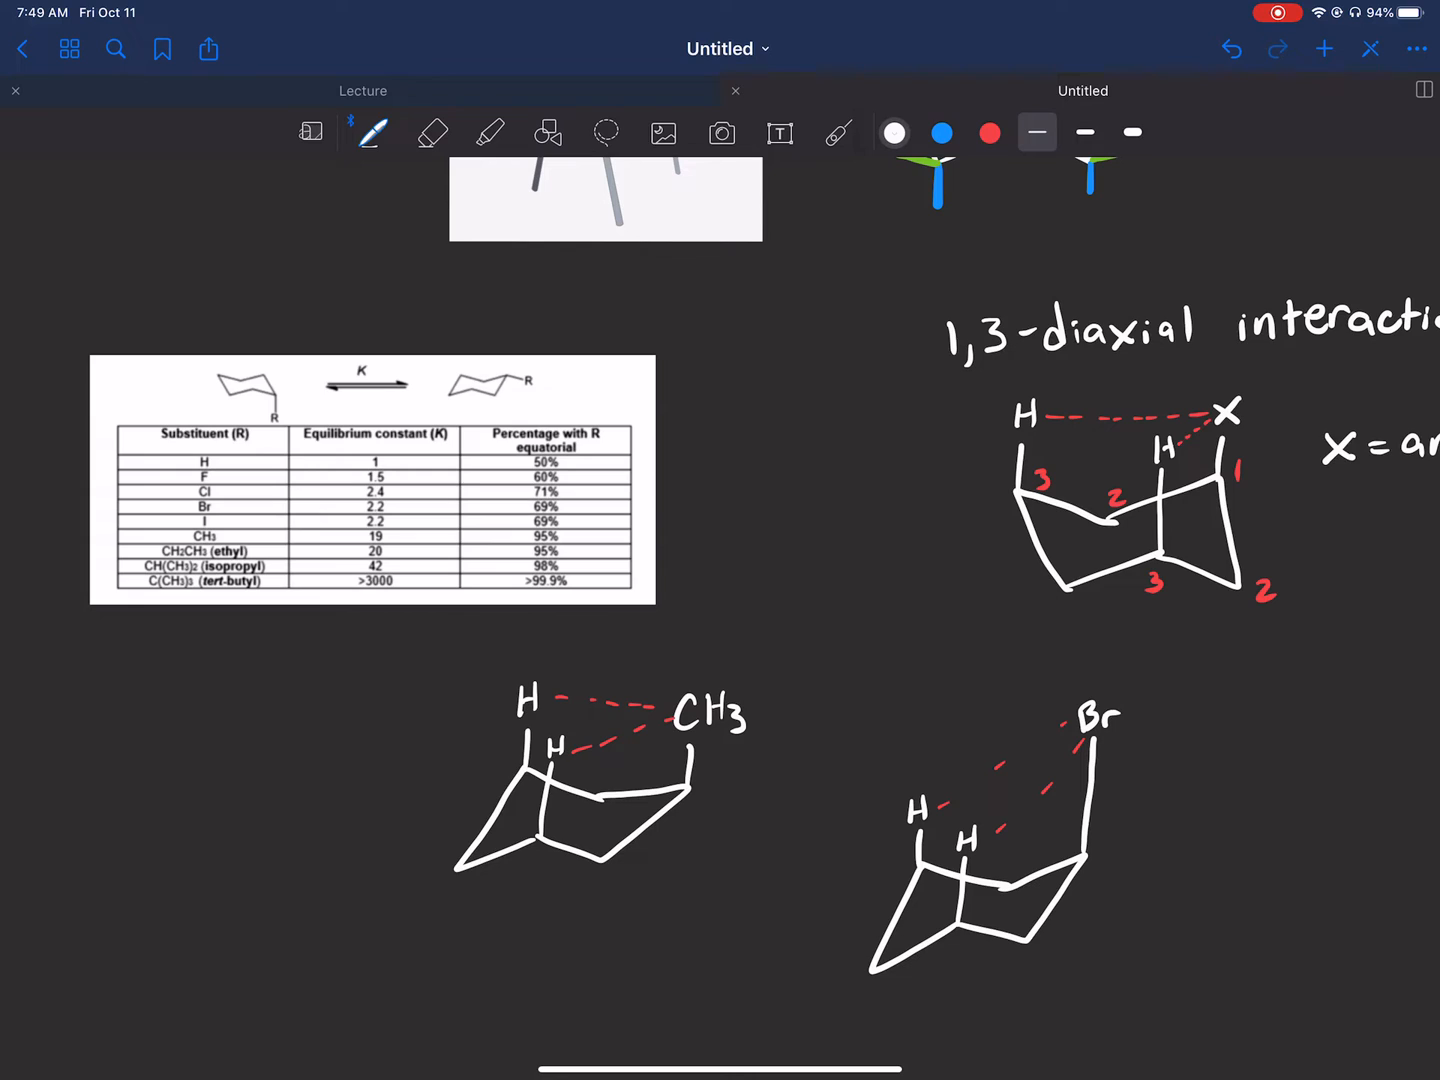
click(432, 132)
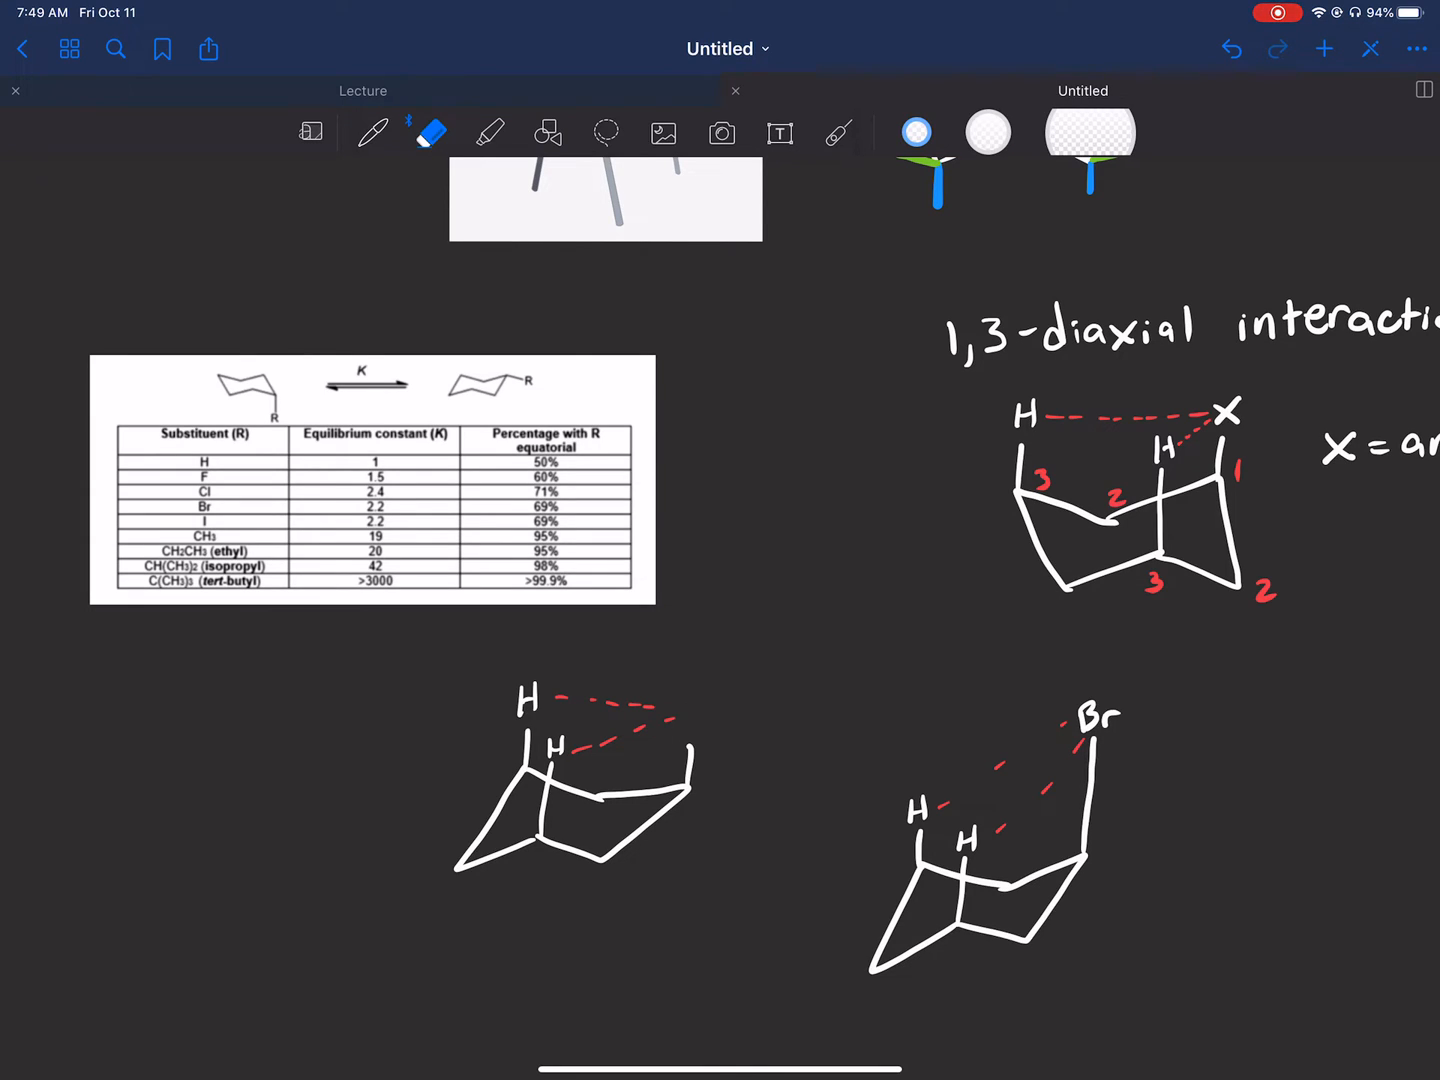
click(373, 133)
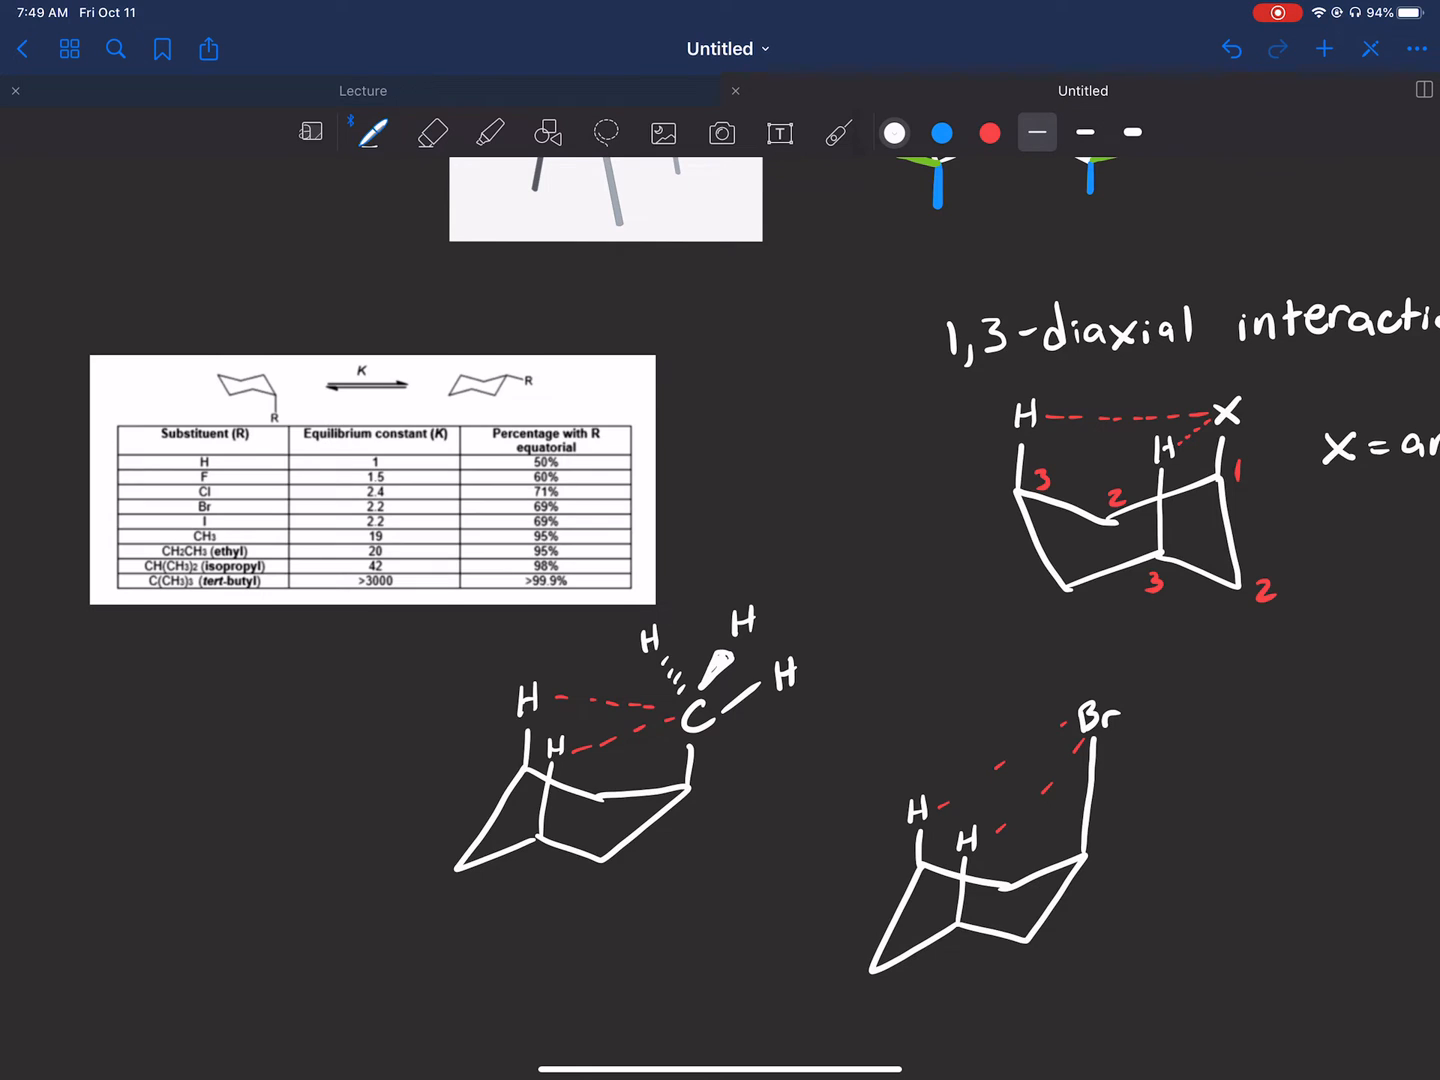
Draw a chair with an axial C(CH3)3 group, each methyl's hydrogens drawn in wedge-dash form.
scroll(down, 3)
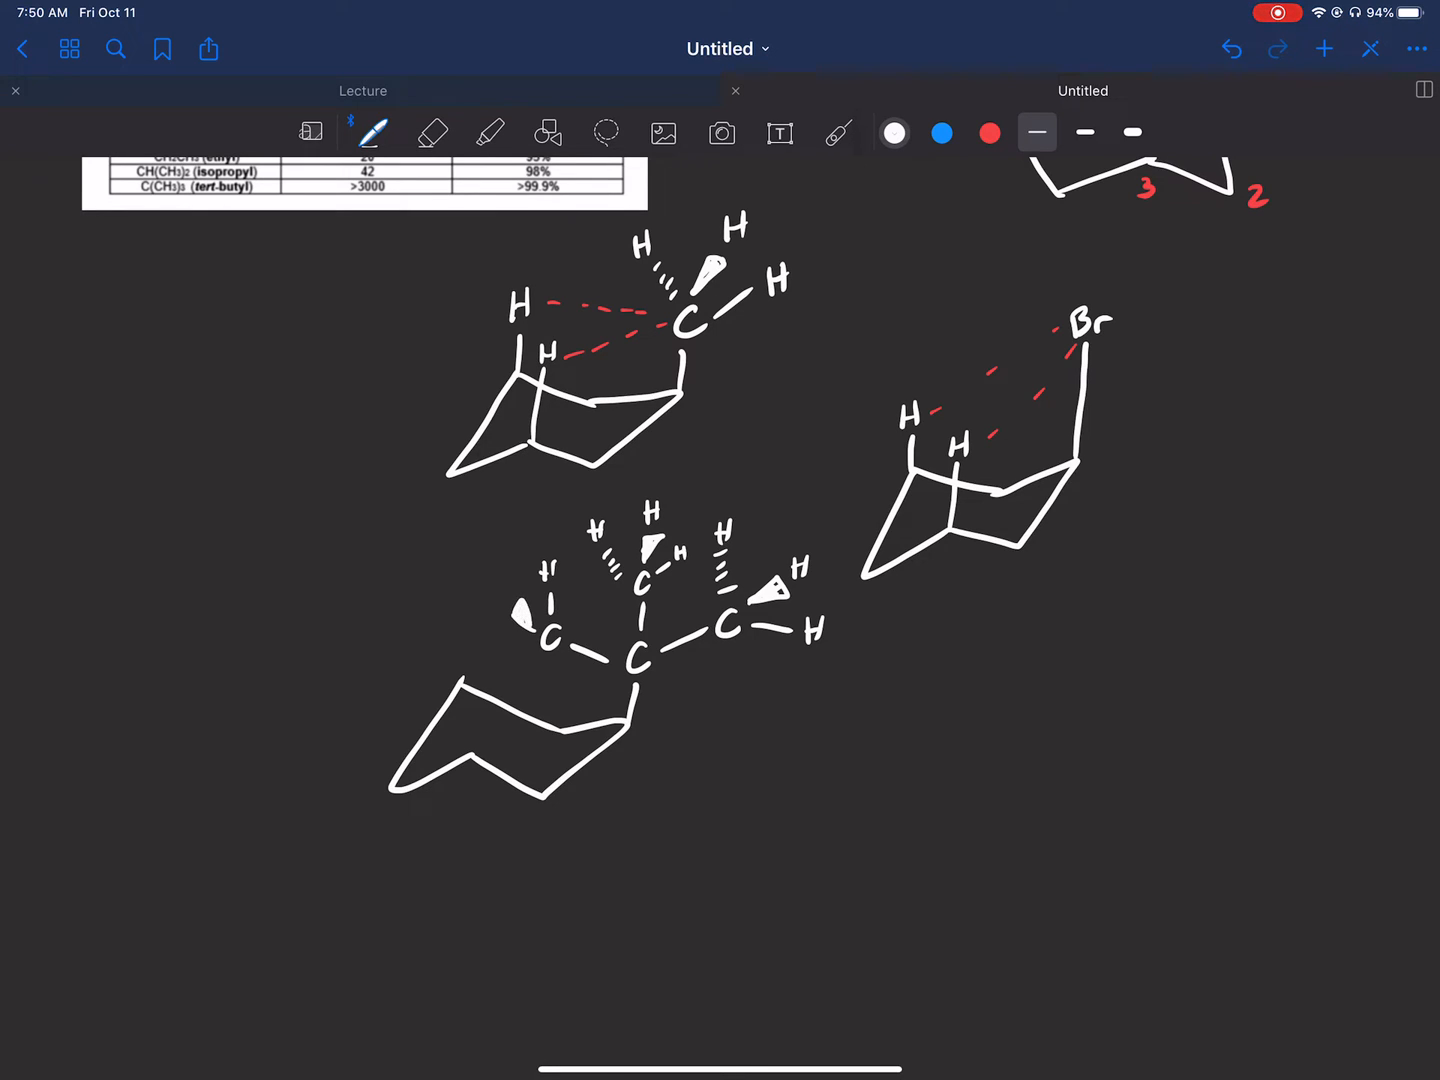
click(505, 590)
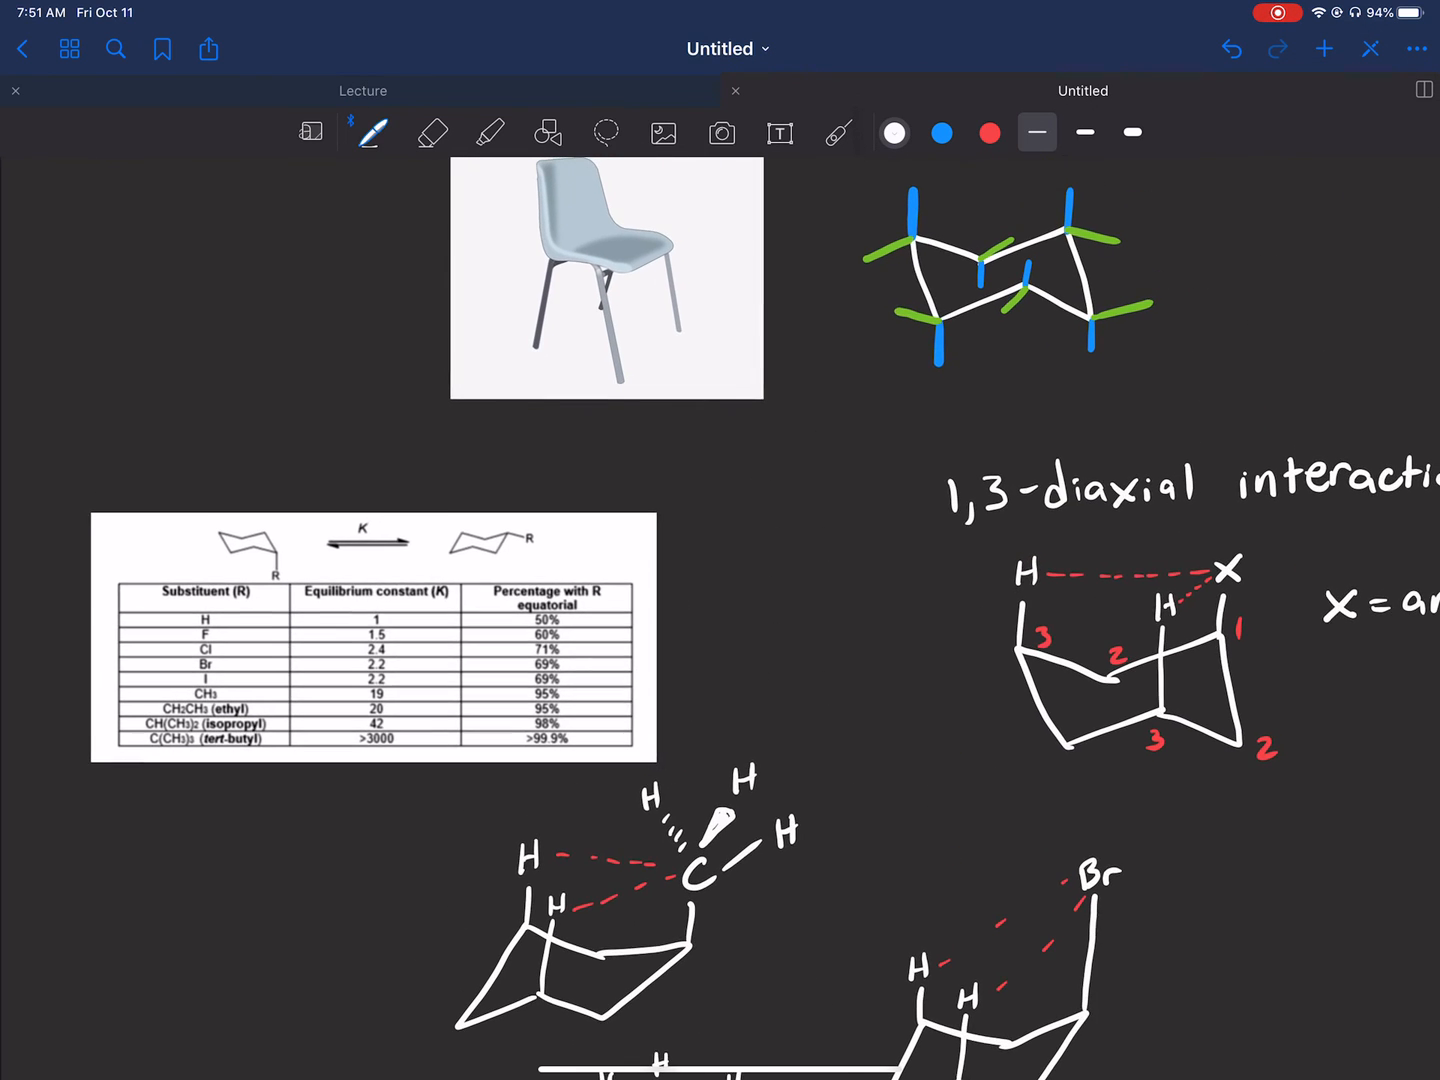
Add axial H's and a flip arrow, then draw a chair with equatorial C(CH3)3 and axial H.
scroll(down, 3)
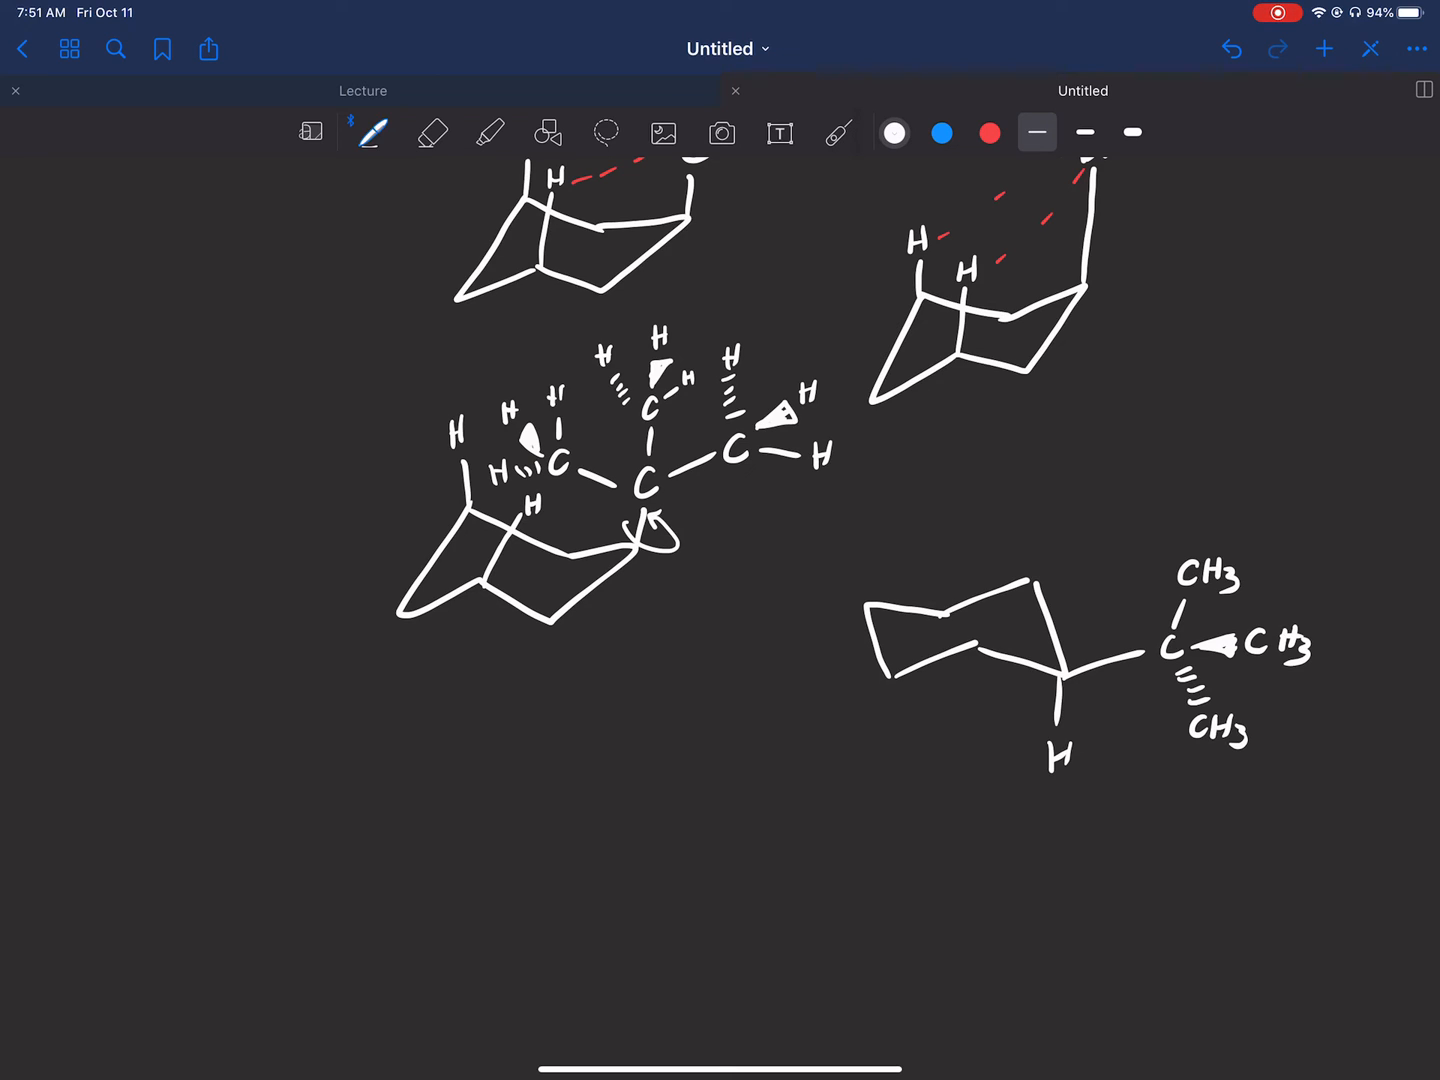
Number ring carbons 1, 2, 3 in red, erase a stray mark, and return to the table.
click(989, 133)
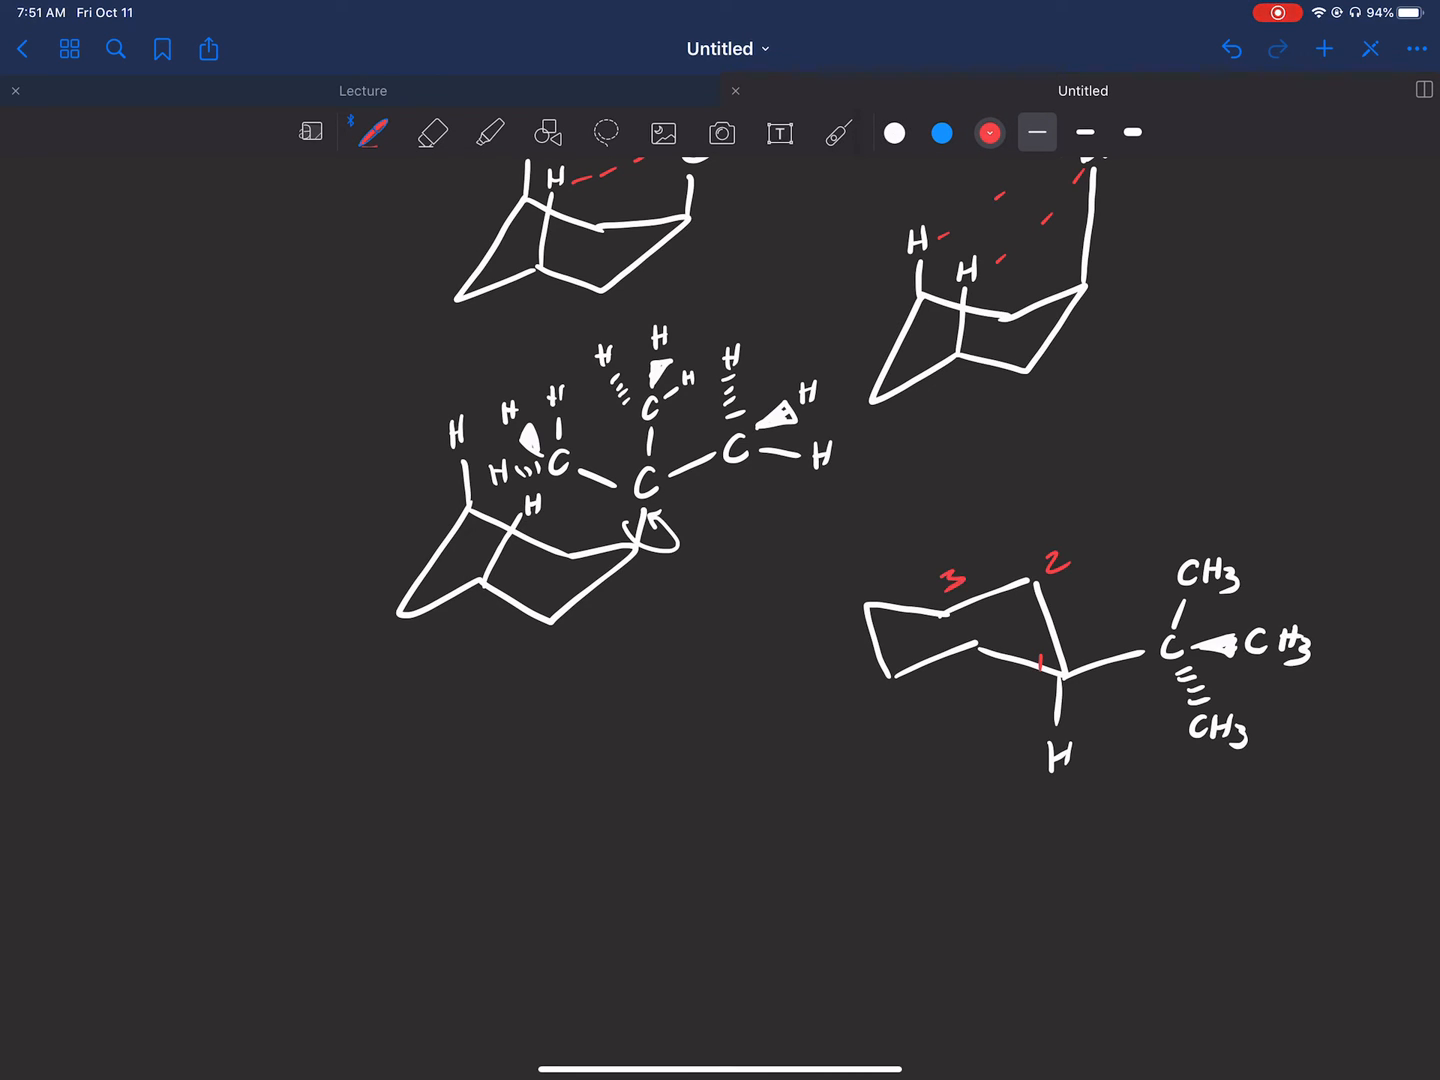
click(433, 133)
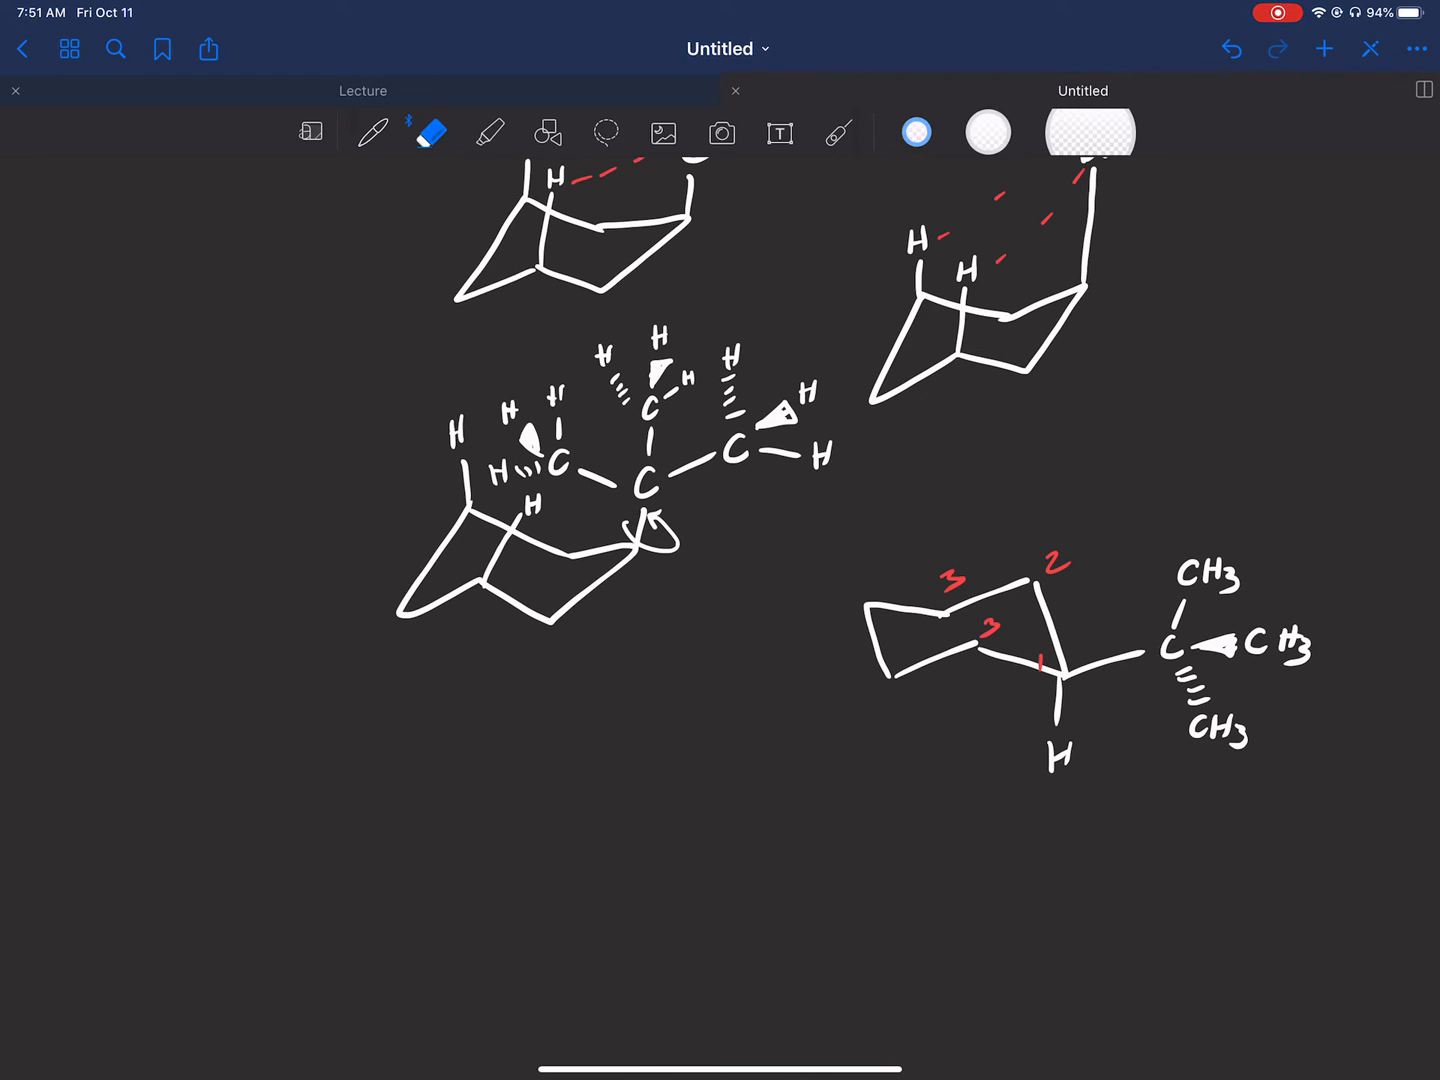
click(372, 132)
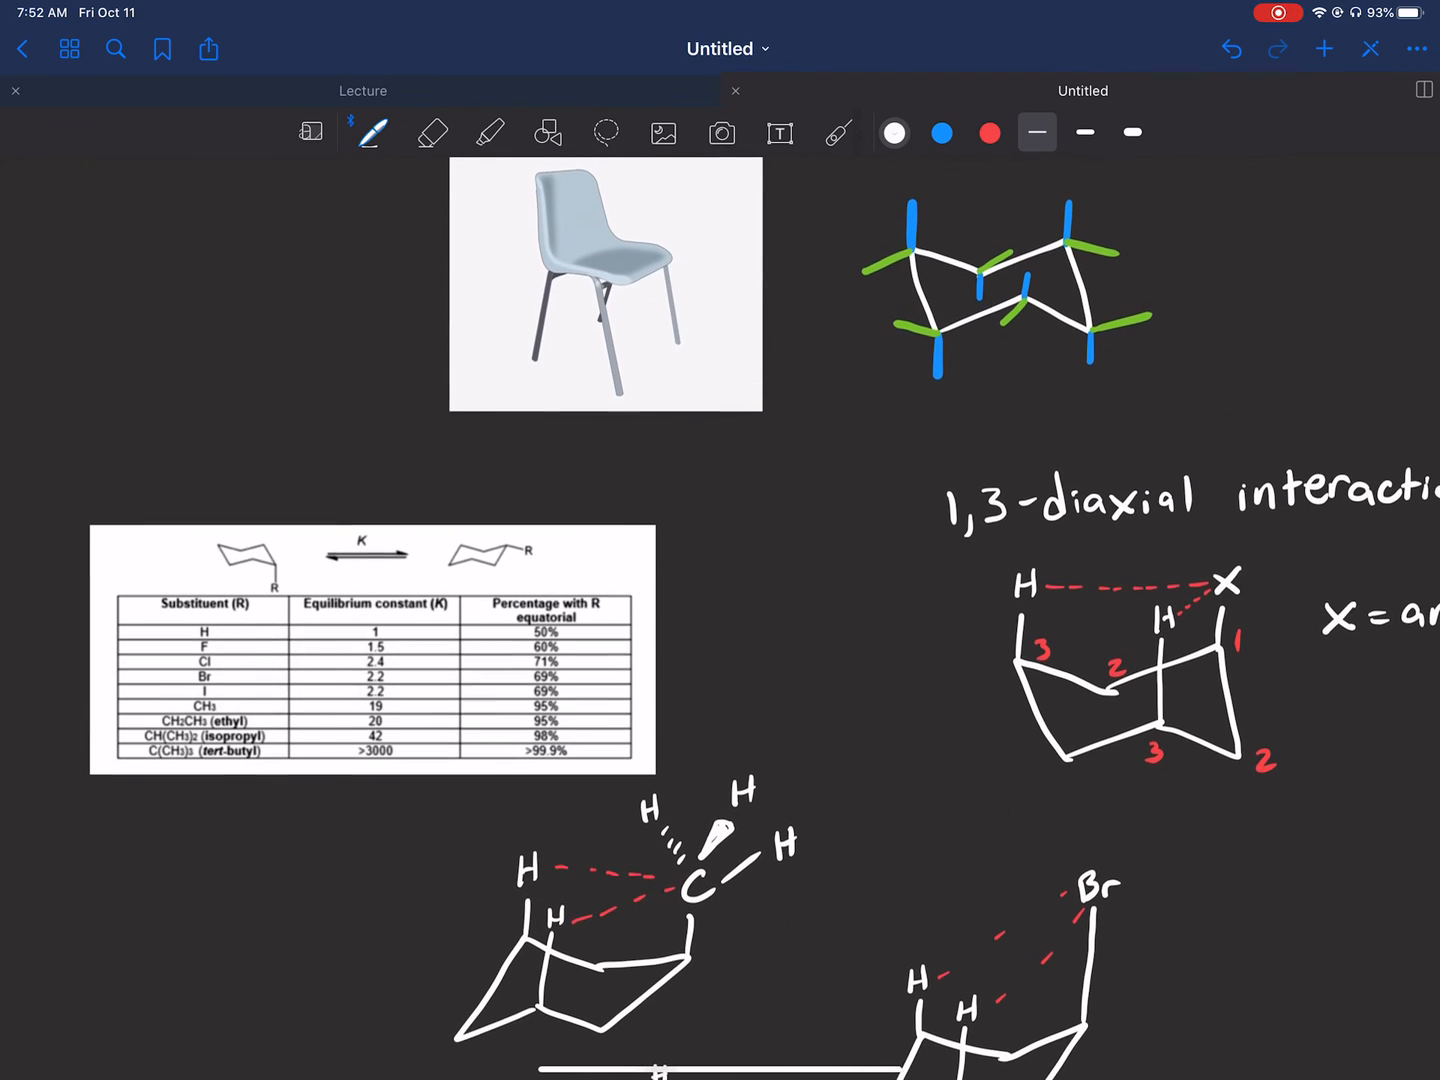
scroll(down, 3)
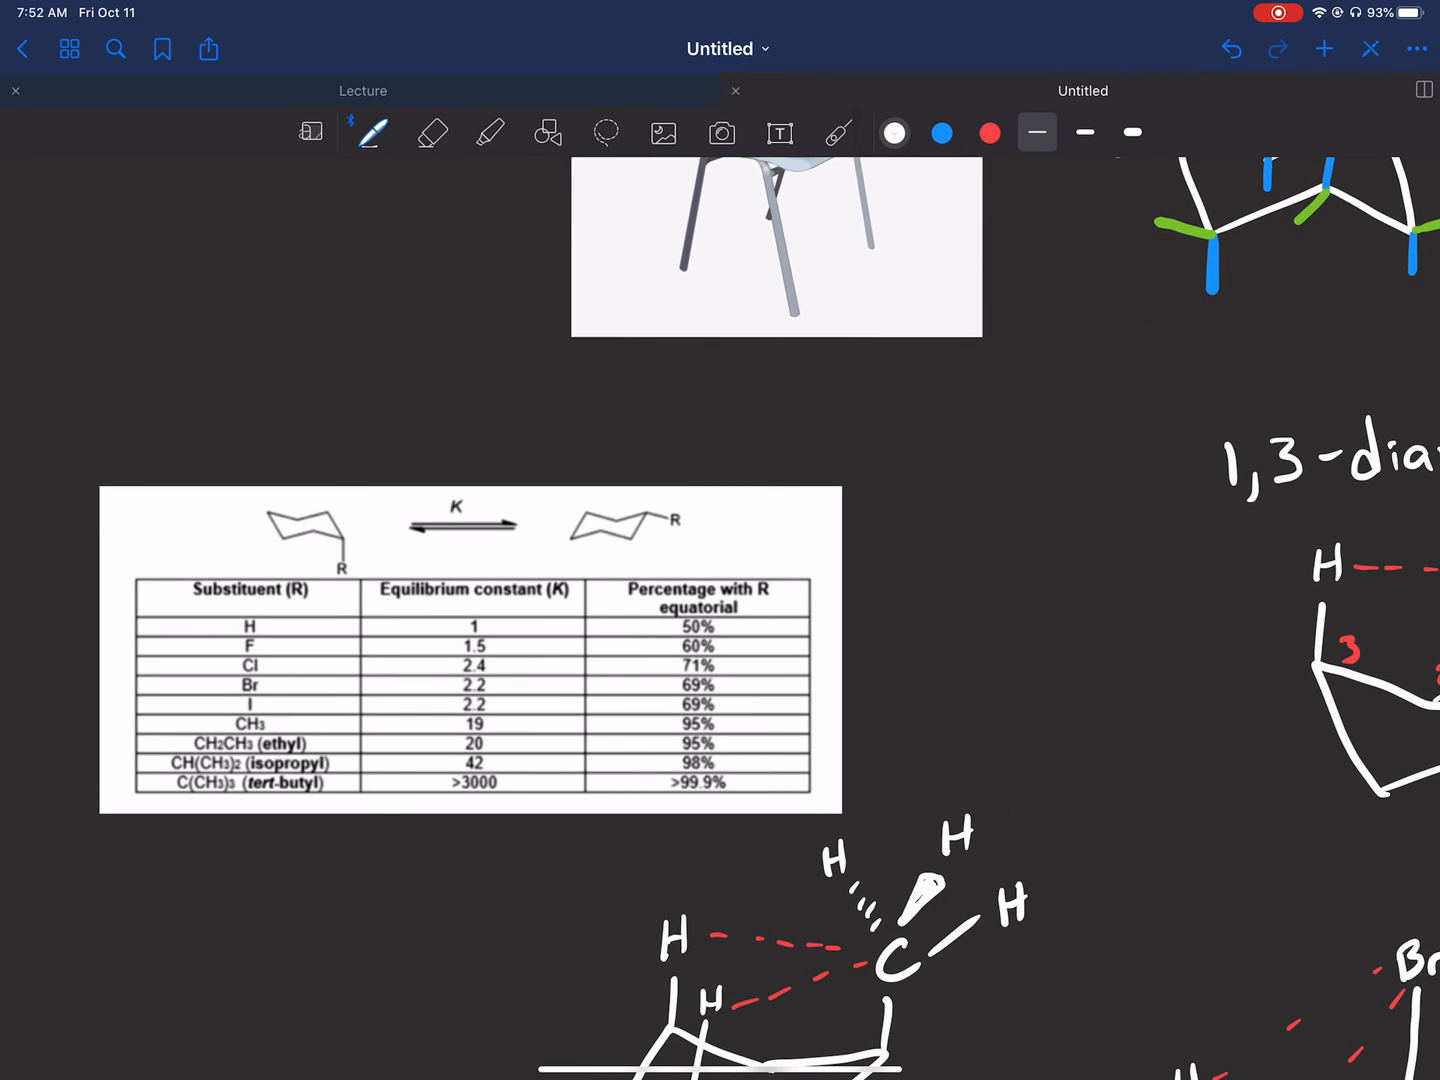